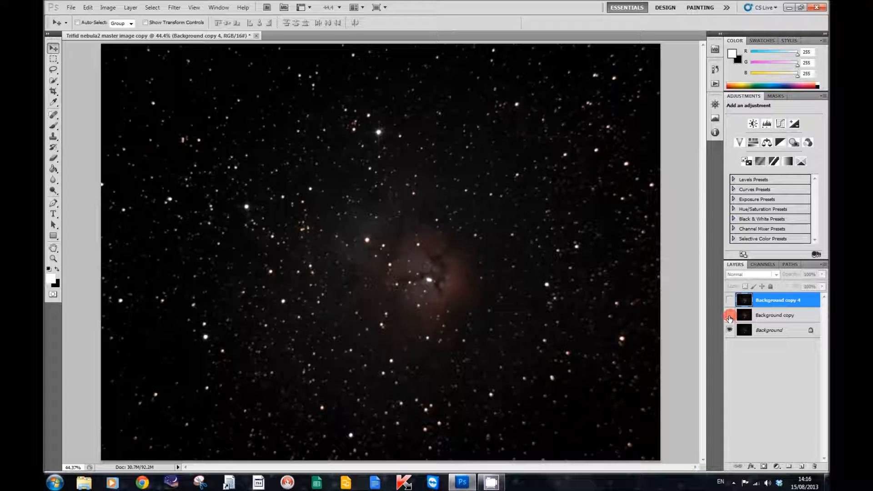
Toggle visibility of Background copy and Background copy 4 to compare, leaving the brighter, redder nebula showing.
click(730, 315)
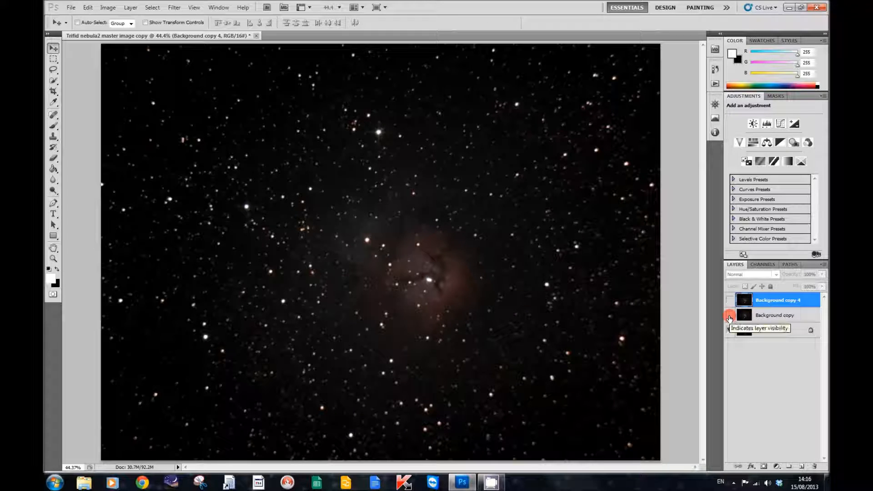
click(729, 316)
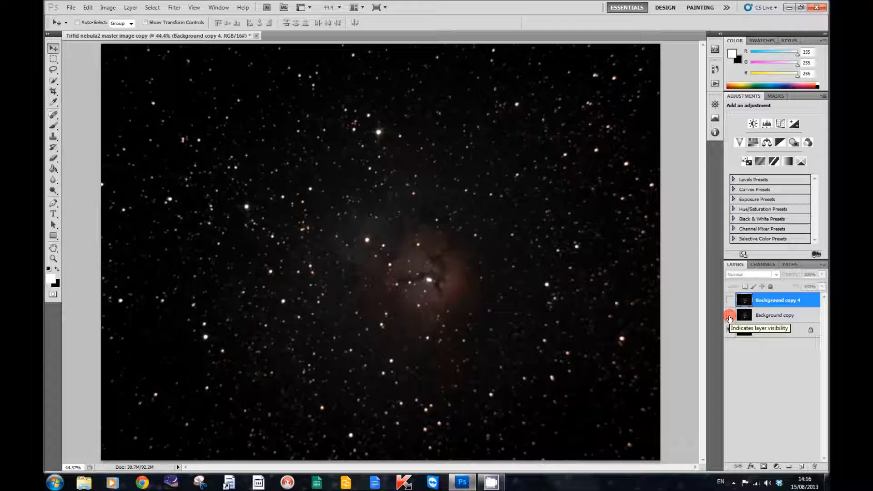
click(730, 317)
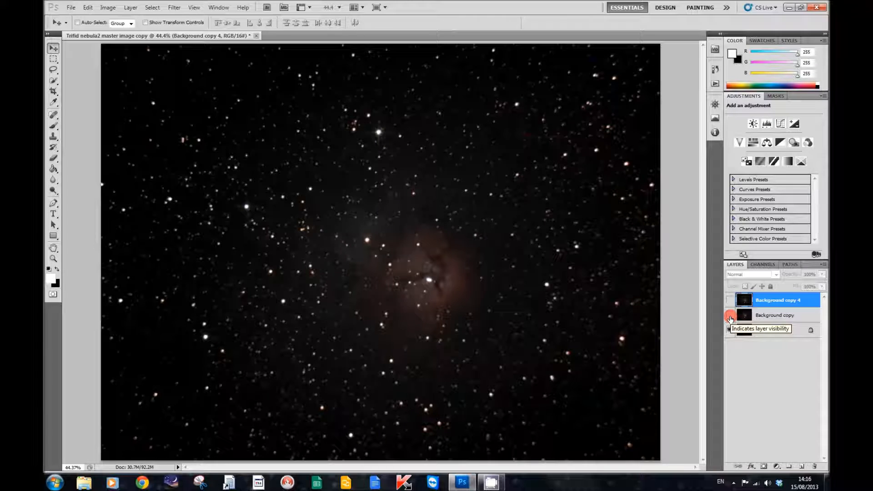
click(731, 319)
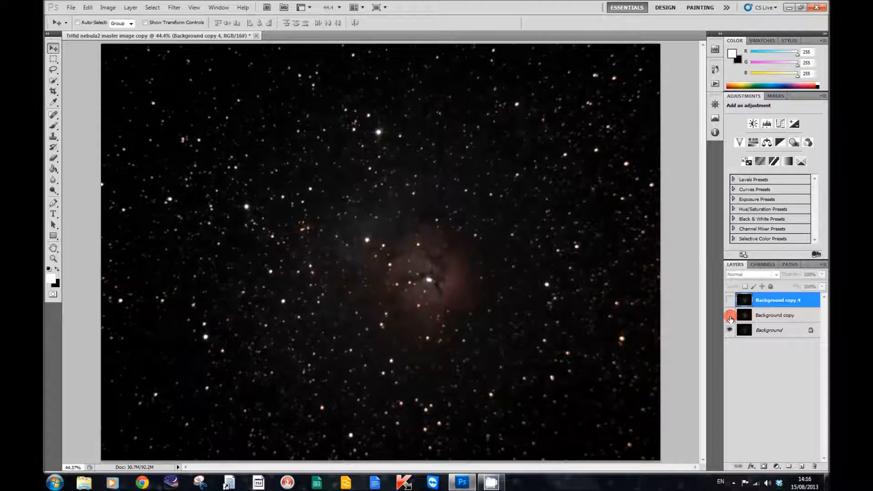
click(730, 318)
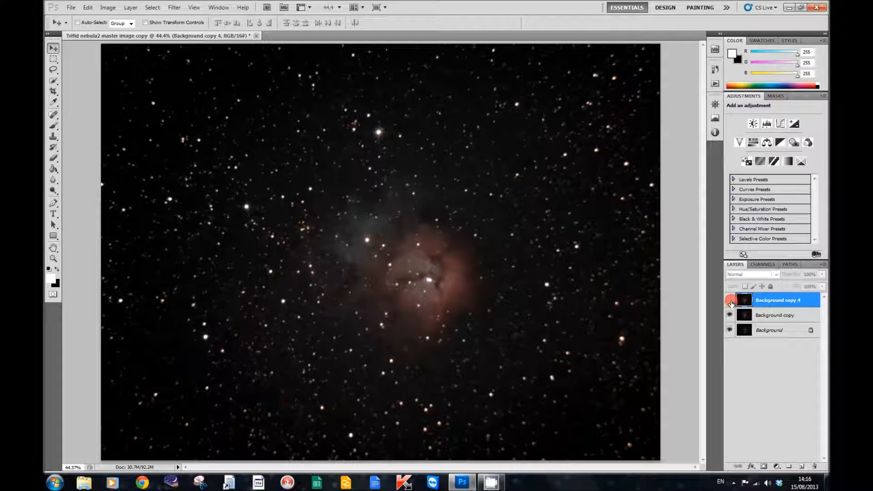
click(730, 301)
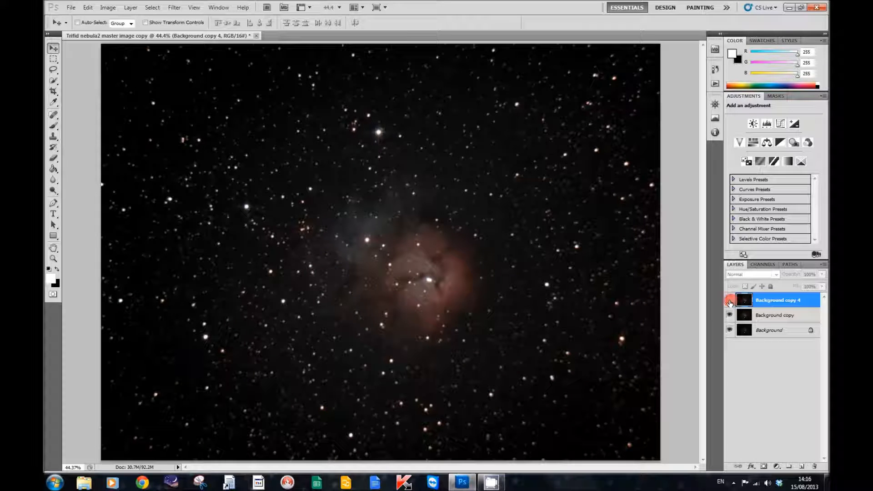
click(730, 303)
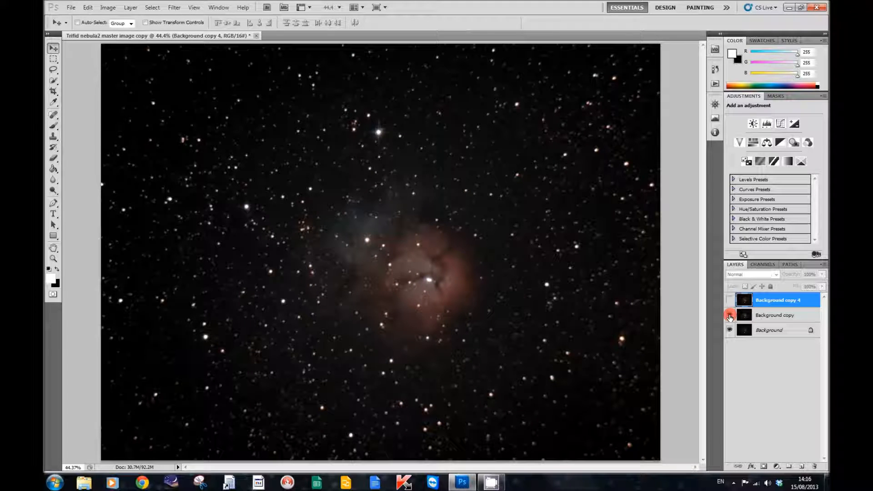
Select Background copy and Background copy 4 together and delete both layers, leaving only Background.
click(729, 315)
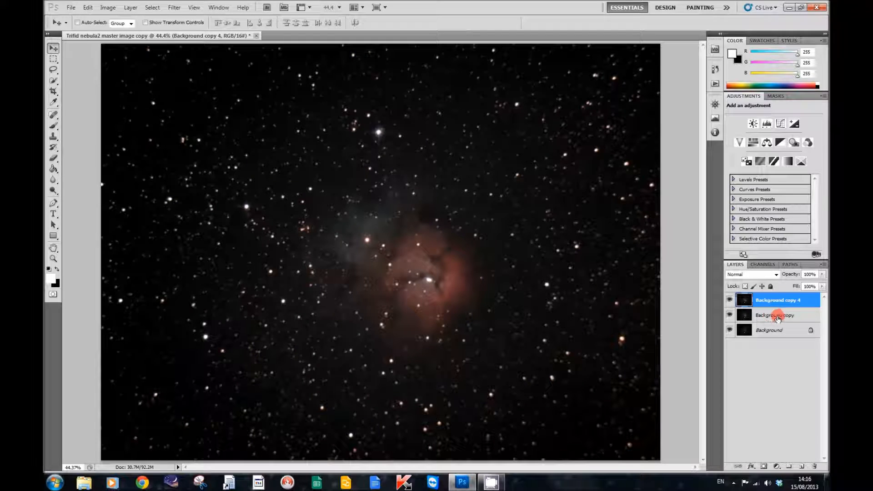
click(775, 315)
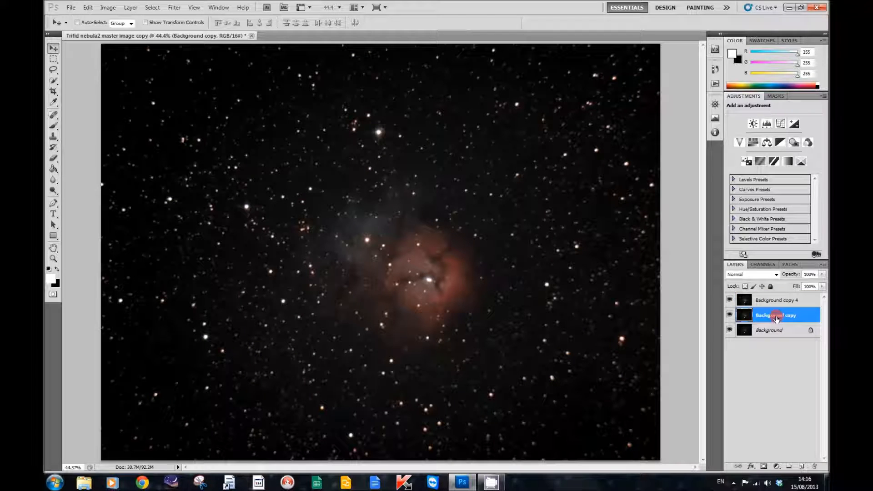
click(776, 299)
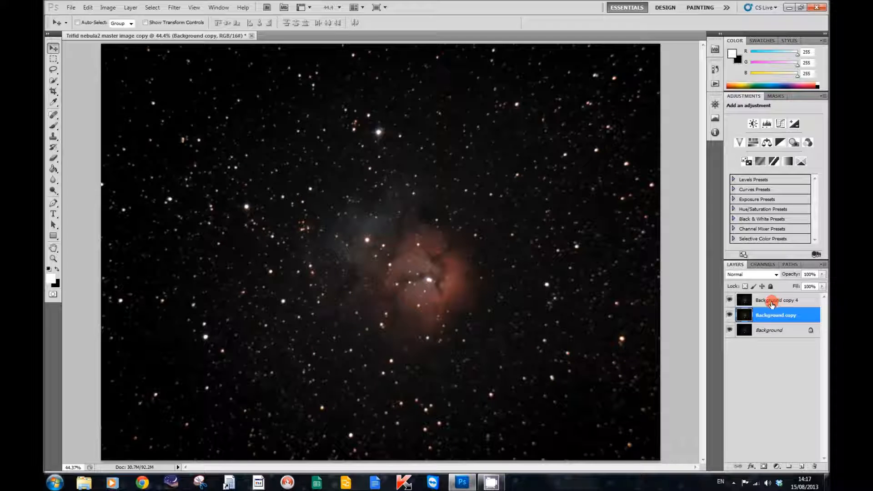
click(777, 300)
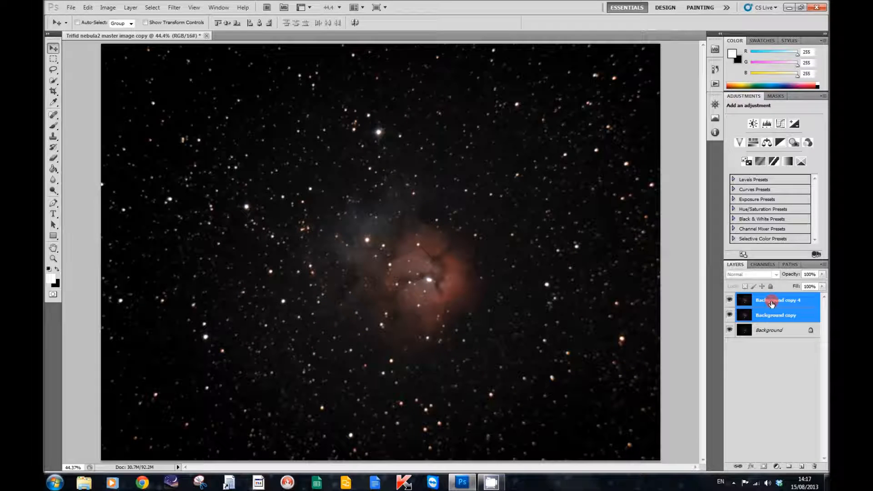
right_click(772, 300)
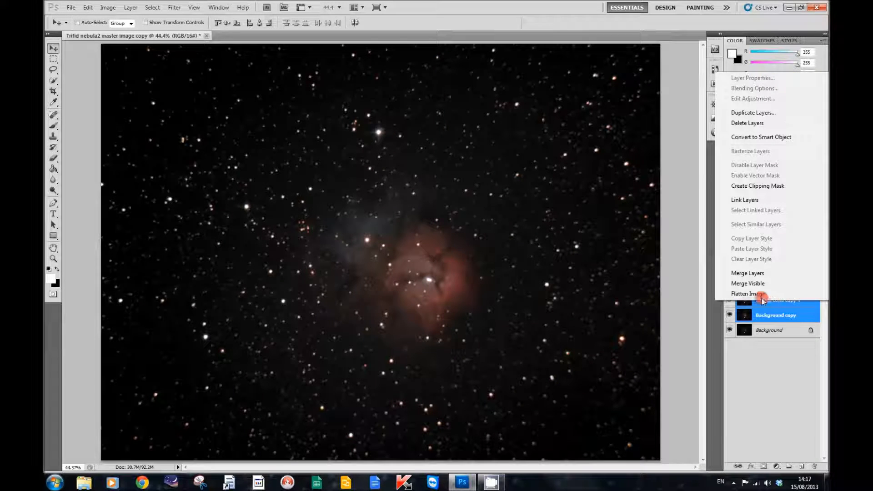
mouse_move(761, 296)
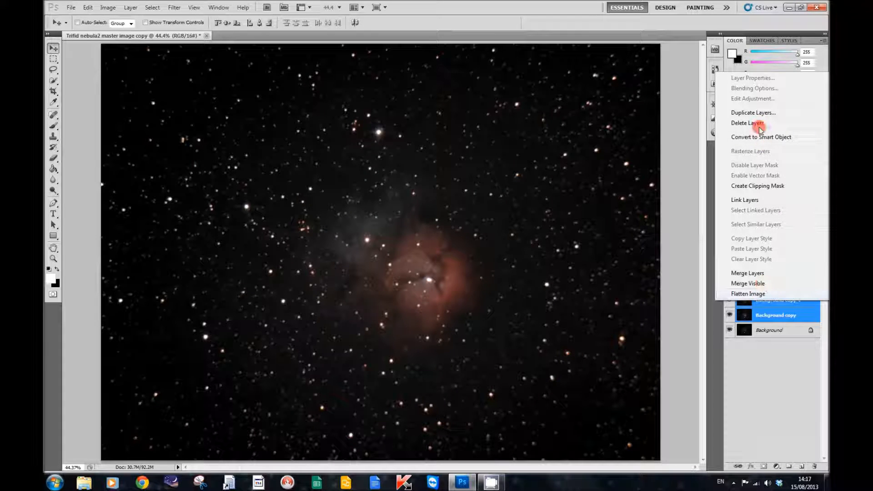
mouse_move(761, 125)
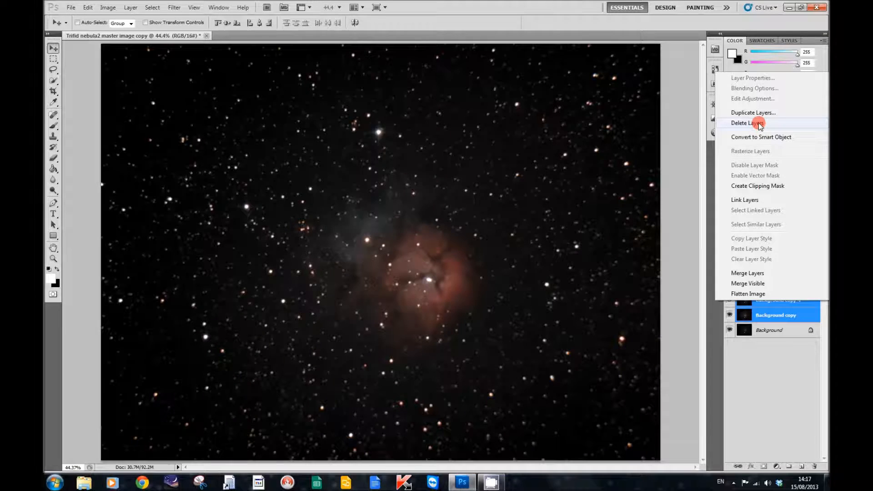
click(748, 123)
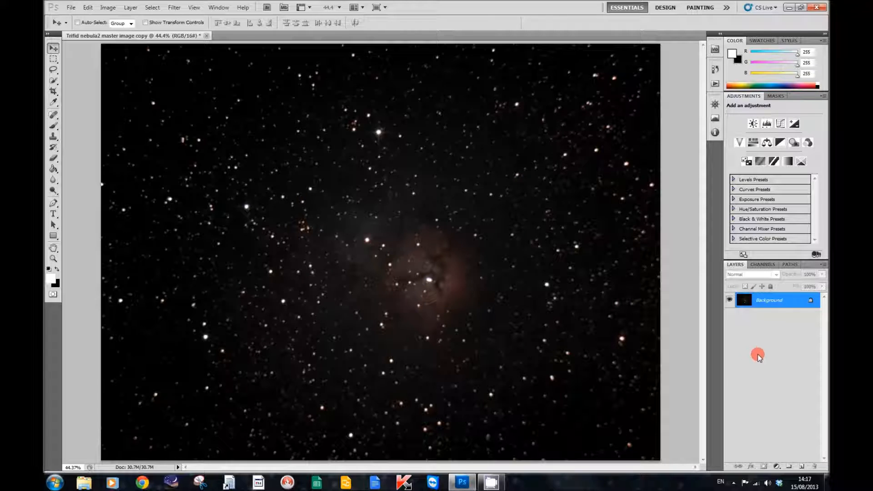
mouse_move(776, 358)
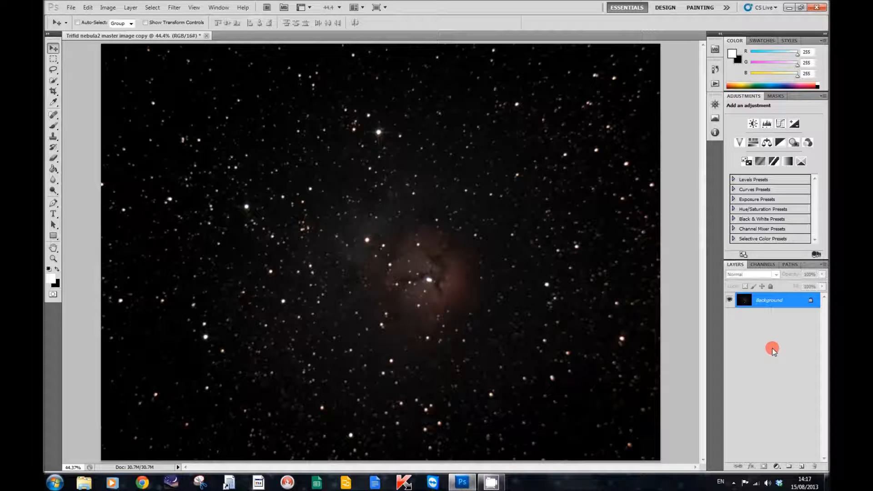
mouse_move(719, 393)
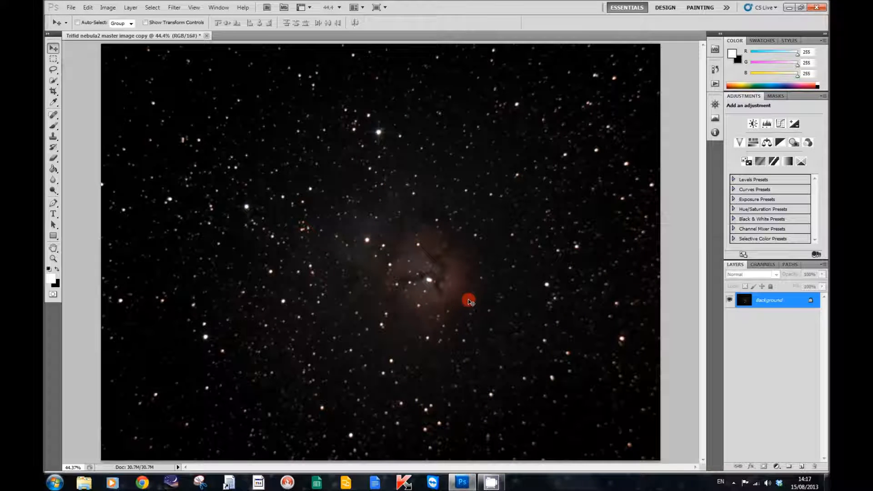
Duplicate Background, copy the whole Background image to the clipboard, and reselect Background copy.
click(780, 301)
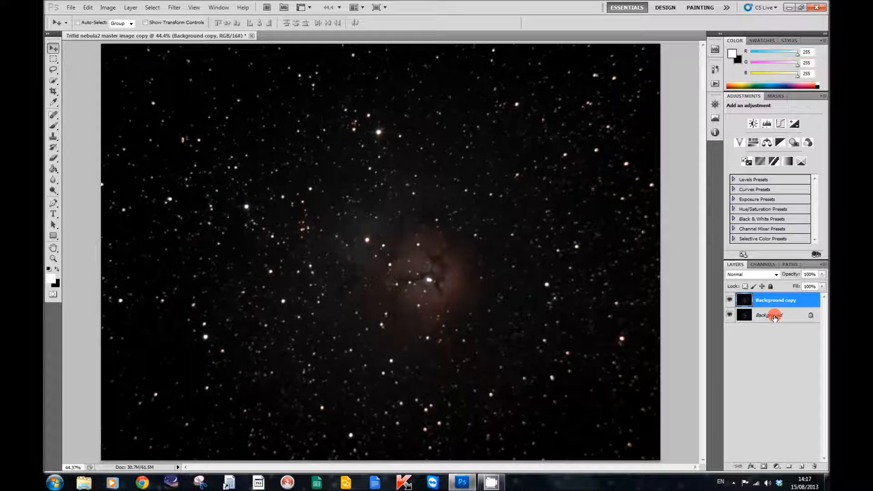
click(774, 315)
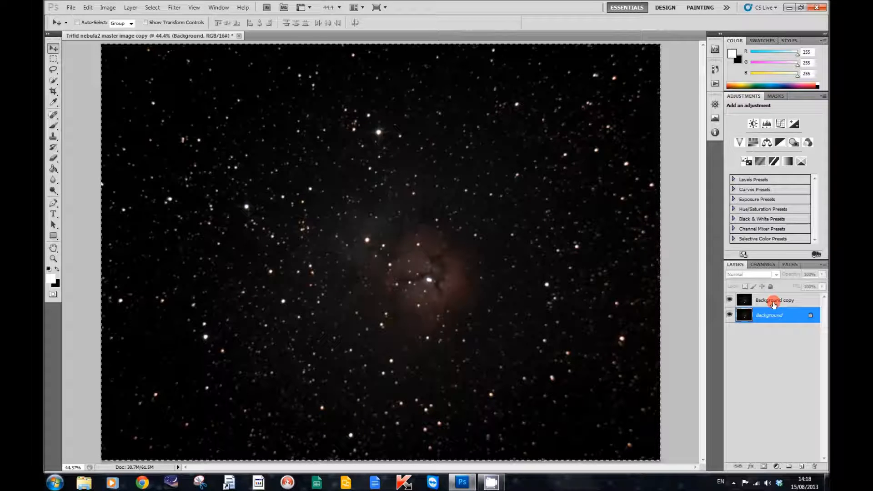
click(776, 300)
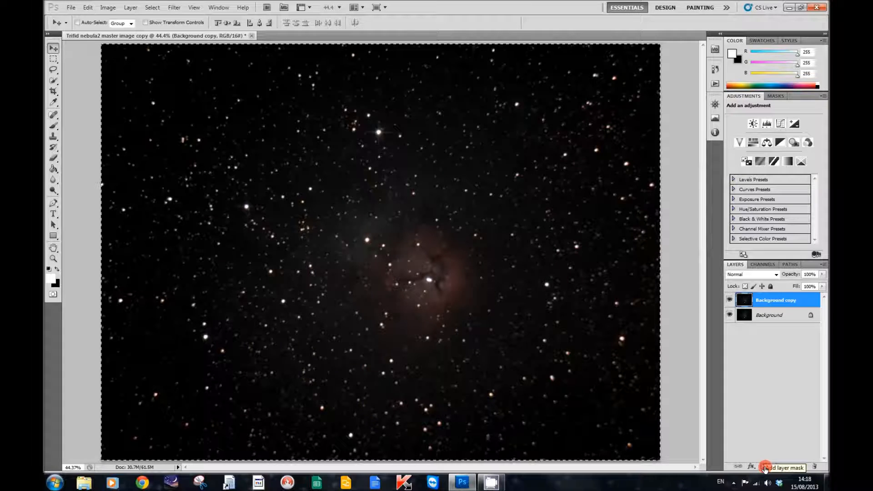
Add a layer mask to Background copy, paste and invert the star image into it, then return to the layer view.
click(765, 468)
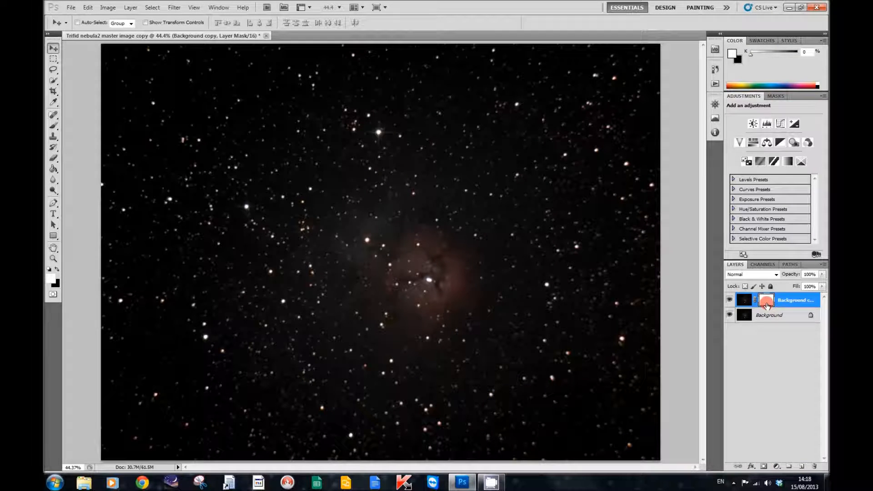
mouse_move(768, 302)
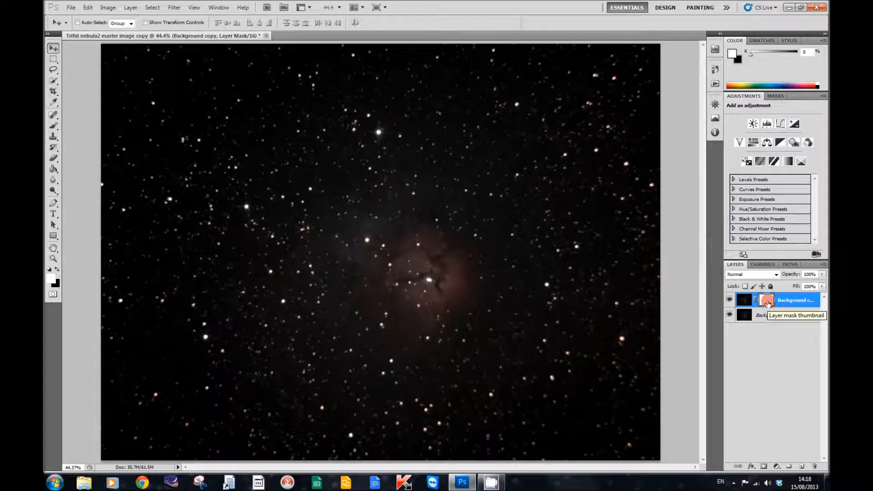
click(767, 300)
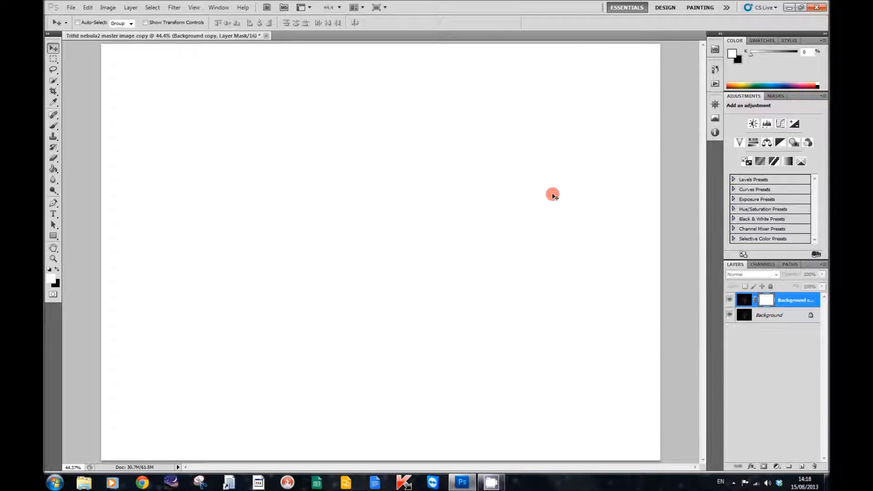
mouse_move(717, 343)
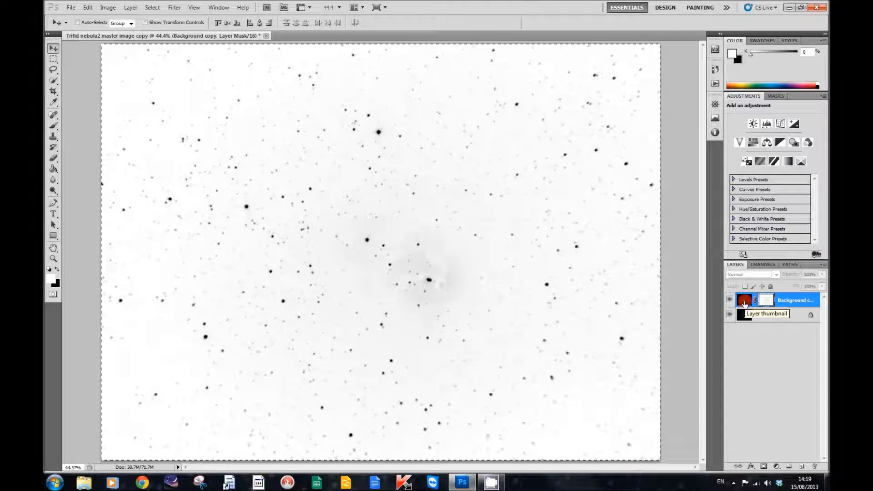
click(745, 300)
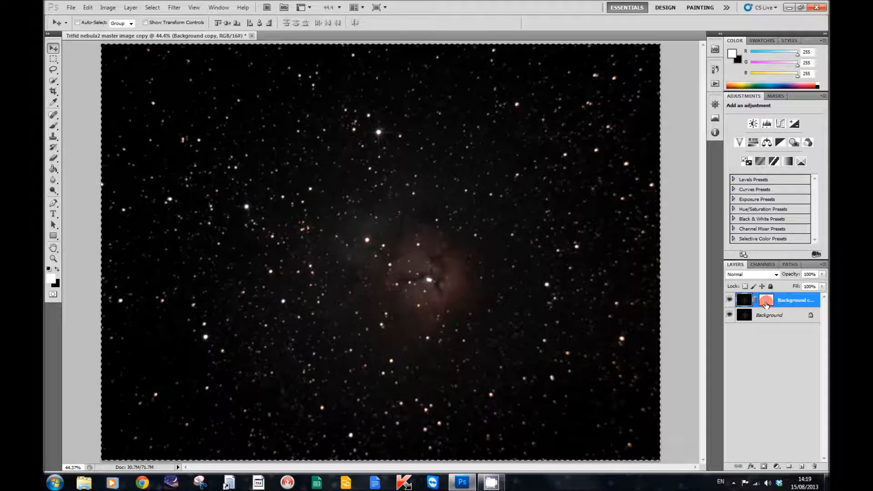
mouse_move(755, 300)
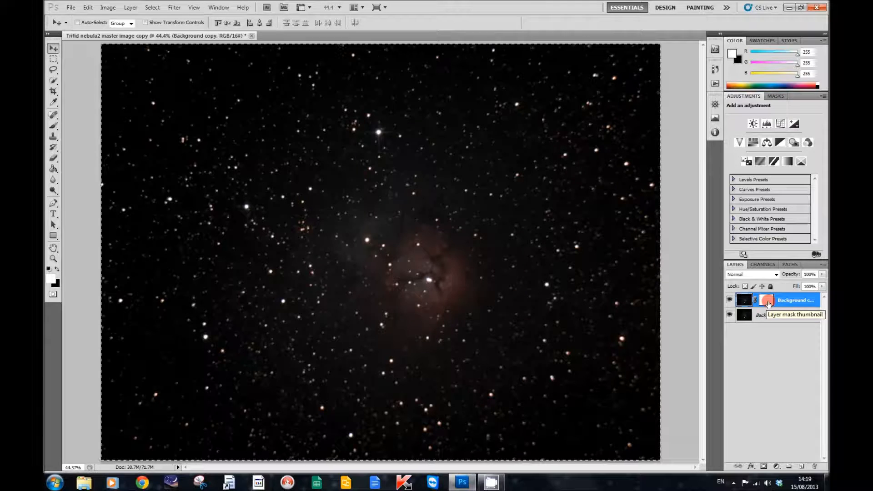
Disable the star layer mask on Background copy so the unmasked nebula shows.
right_click(768, 300)
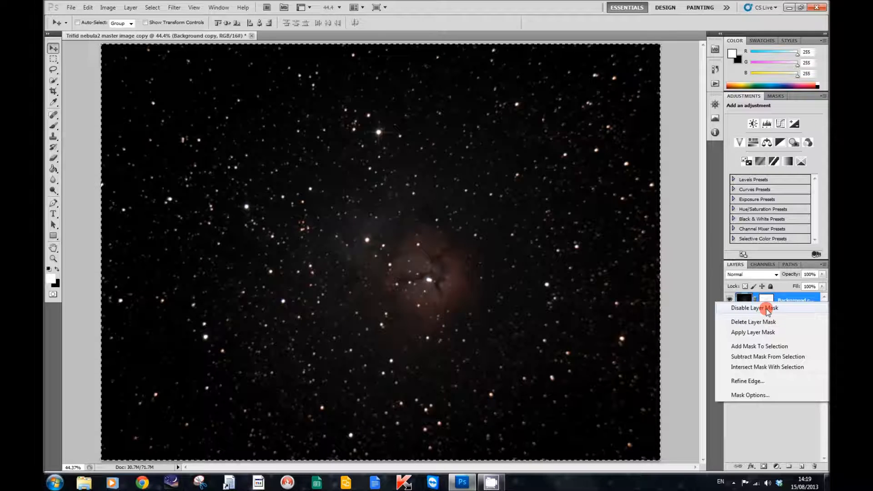
click(755, 307)
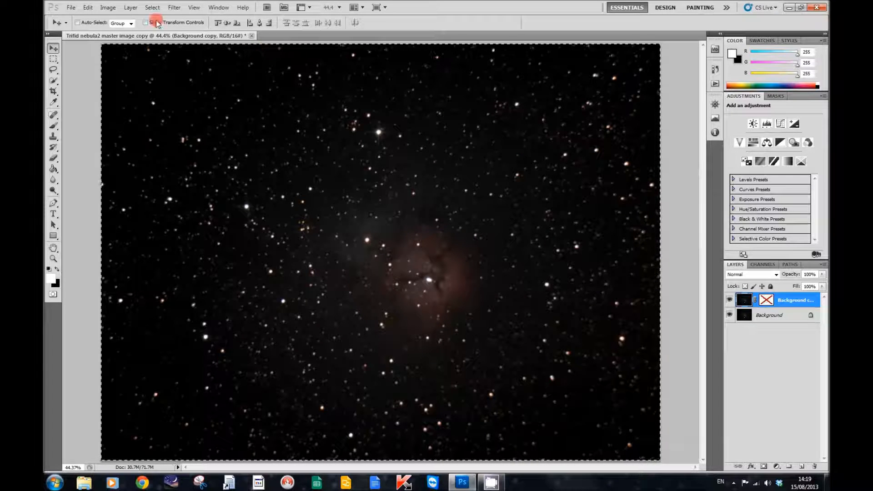
Apply a Dust & Scratches filter with Radius 17 and Threshold 0 to Background copy, removing the stars.
click(173, 7)
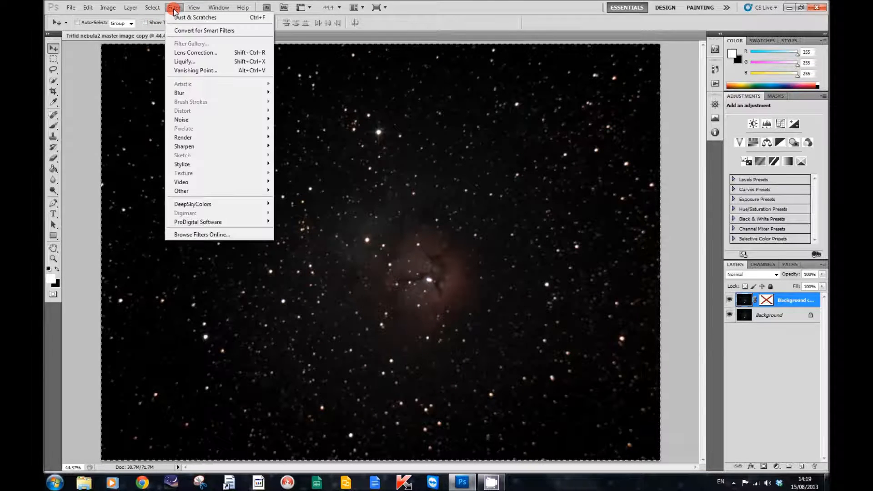
mouse_move(181, 119)
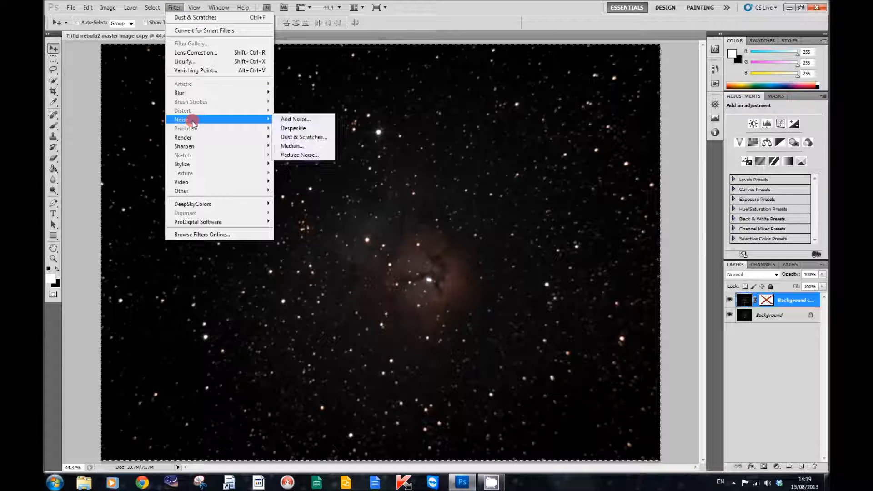
mouse_move(304, 138)
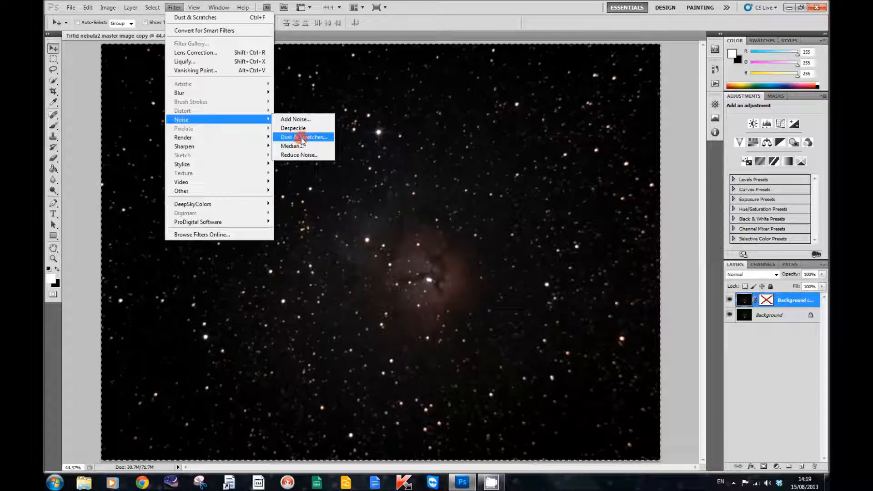
click(302, 138)
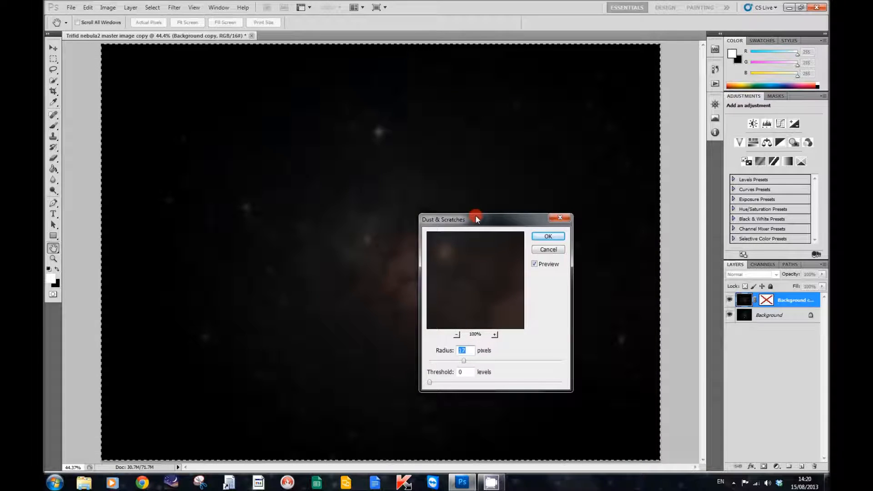
drag(475, 219, 537, 74)
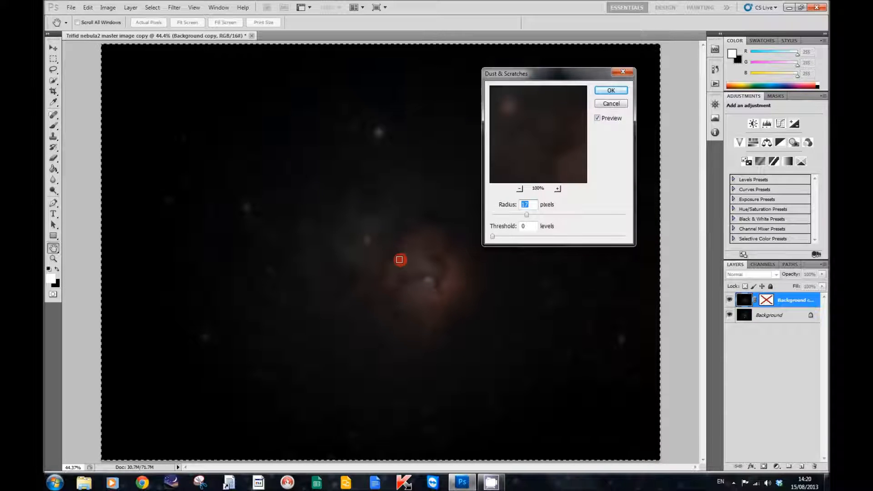
click(612, 90)
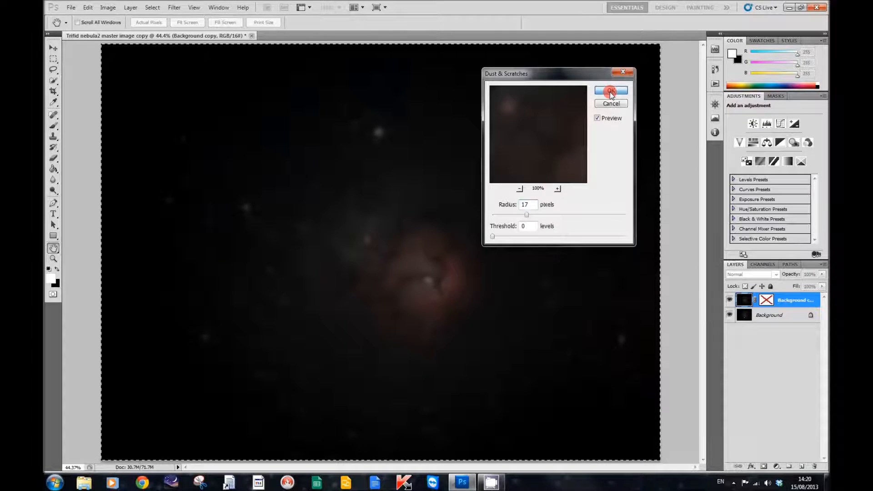
click(611, 91)
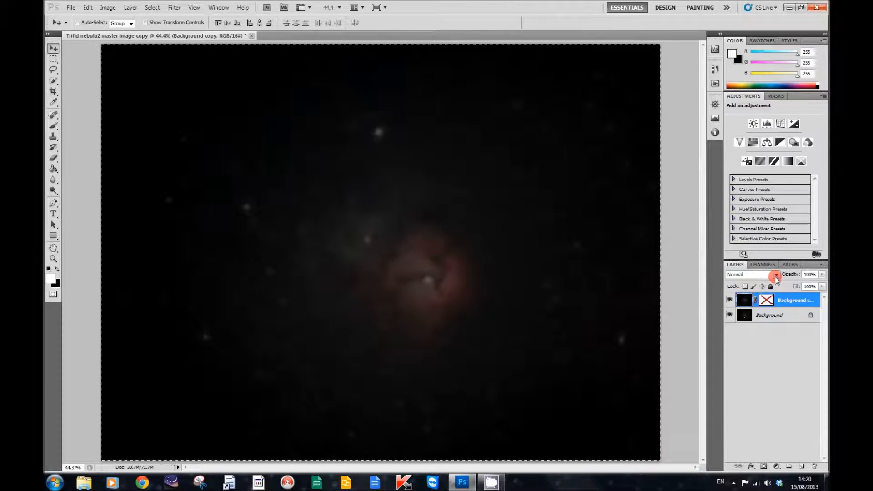
Set the blurred copy's blend mode to Screen and toggle its visibility to compare the brightening.
click(750, 273)
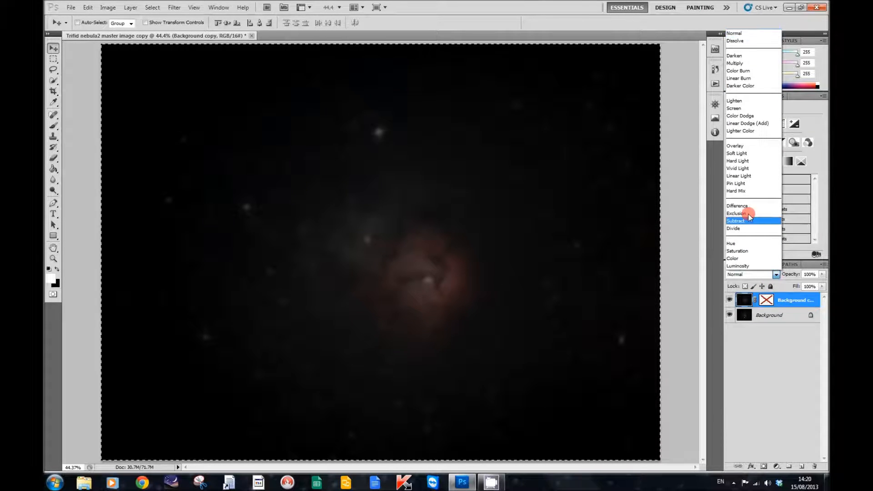
mouse_move(740, 109)
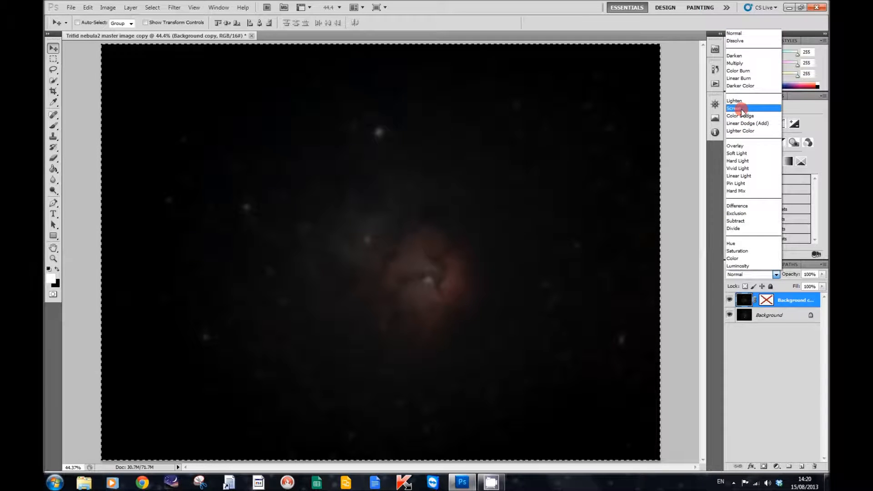
click(737, 108)
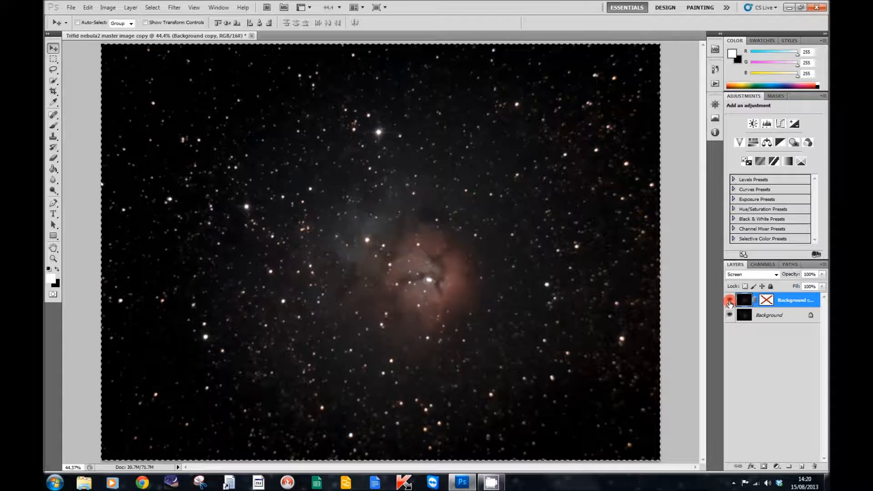
click(752, 273)
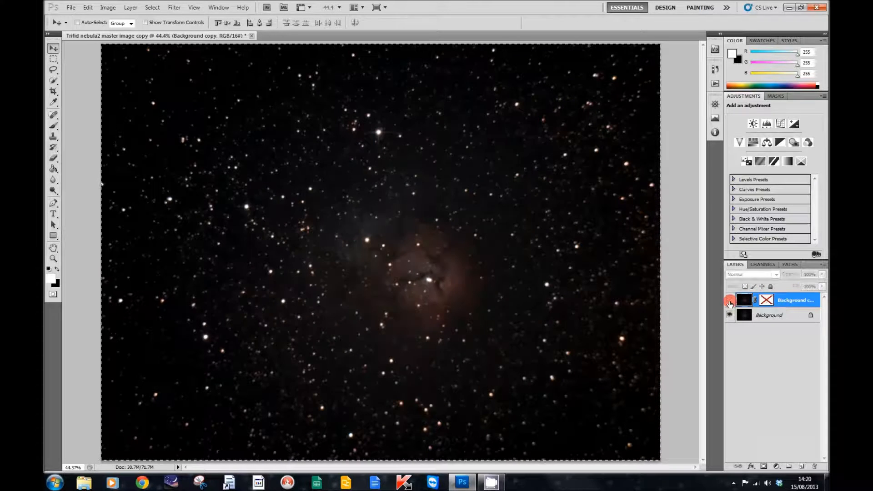
click(752, 274)
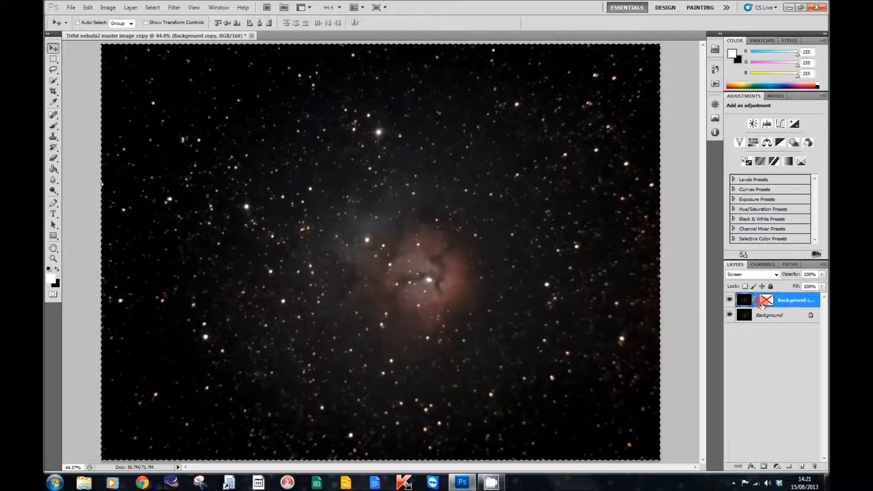
mouse_move(766, 301)
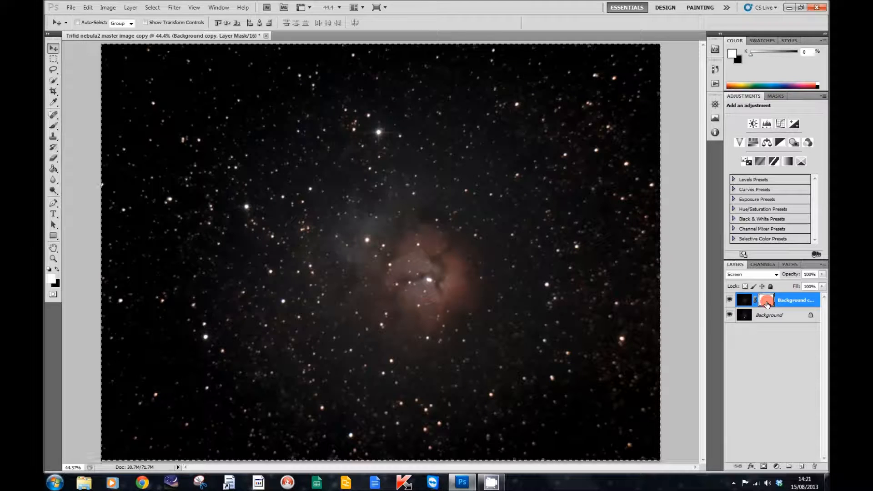
Re-enable the star layer mask on the Screen-blended copy and make the mask active.
right_click(767, 300)
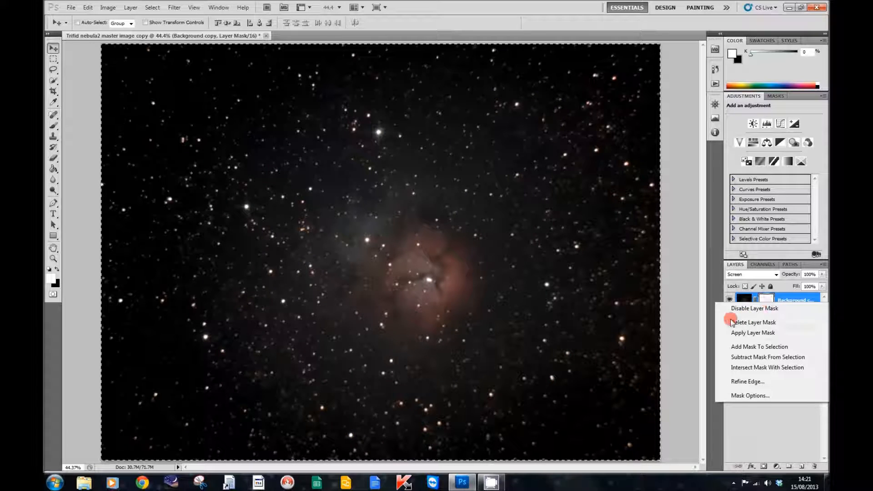
click(754, 322)
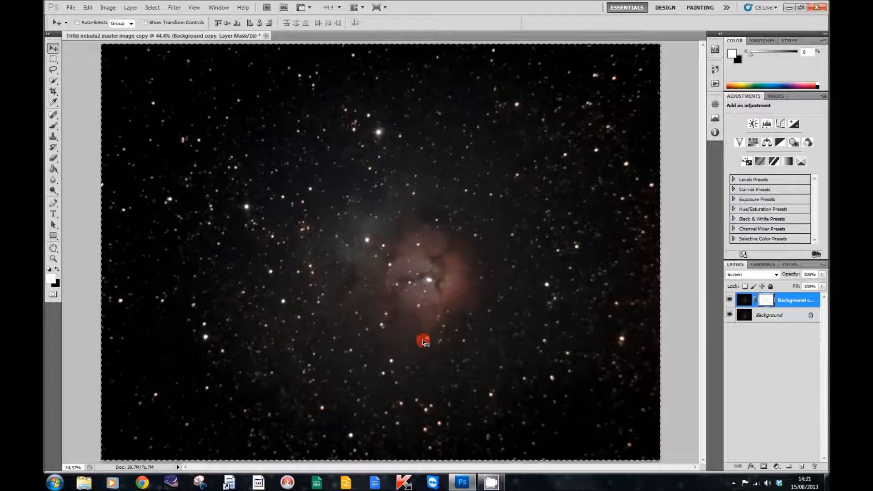
click(766, 301)
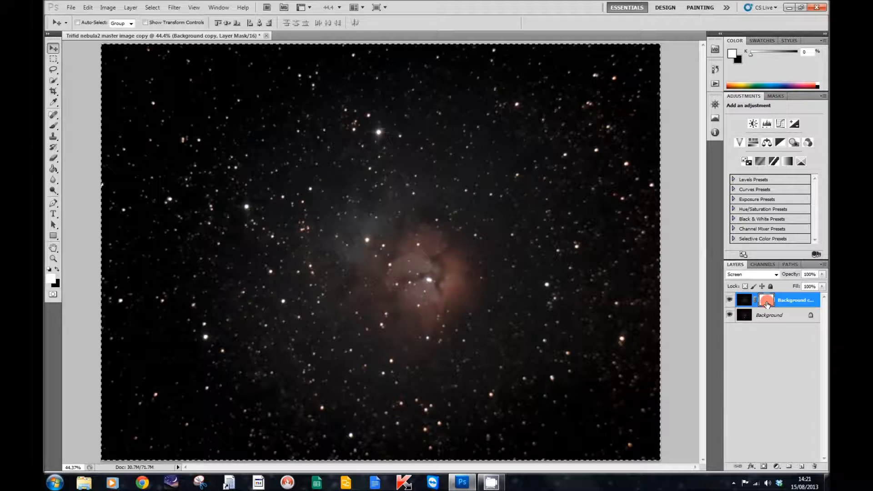
mouse_move(767, 304)
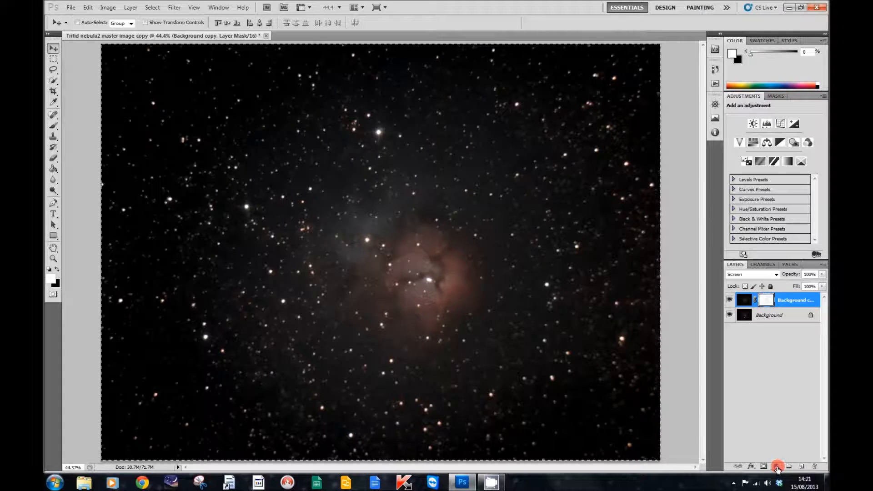
Add a Levels adjustment layer and raise its black input point to 12 to darken the sky.
click(778, 467)
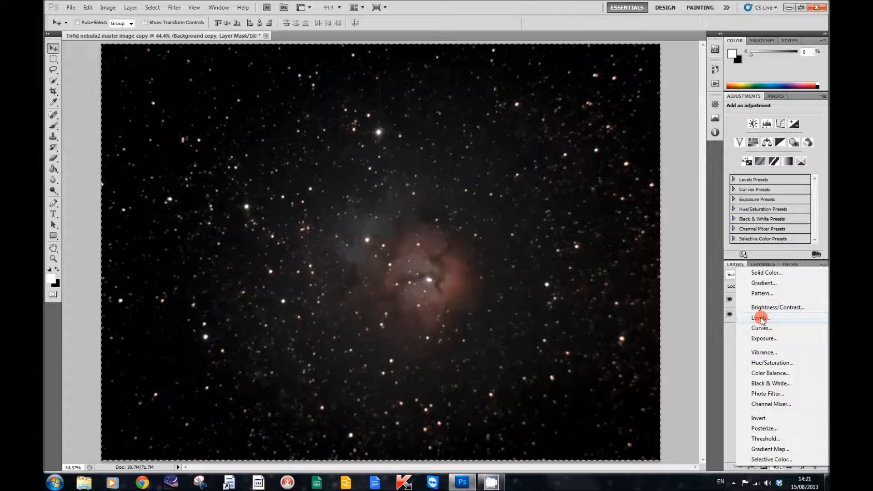
click(762, 319)
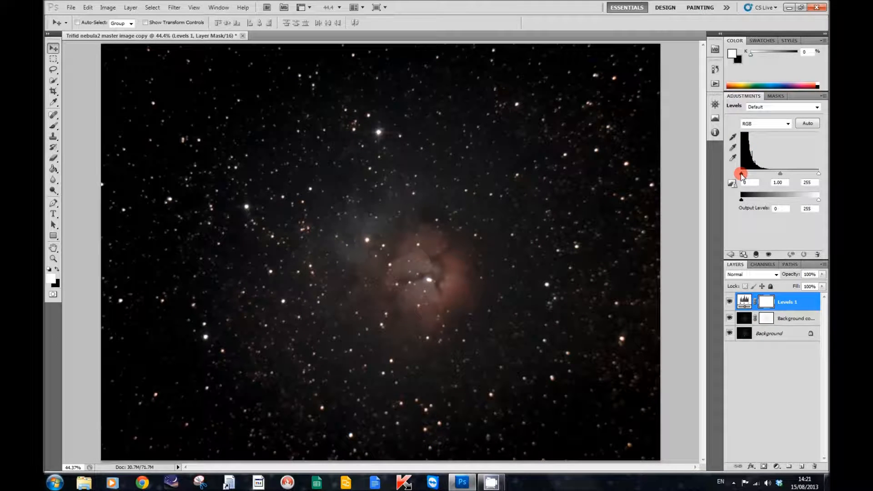
drag(741, 173, 744, 172)
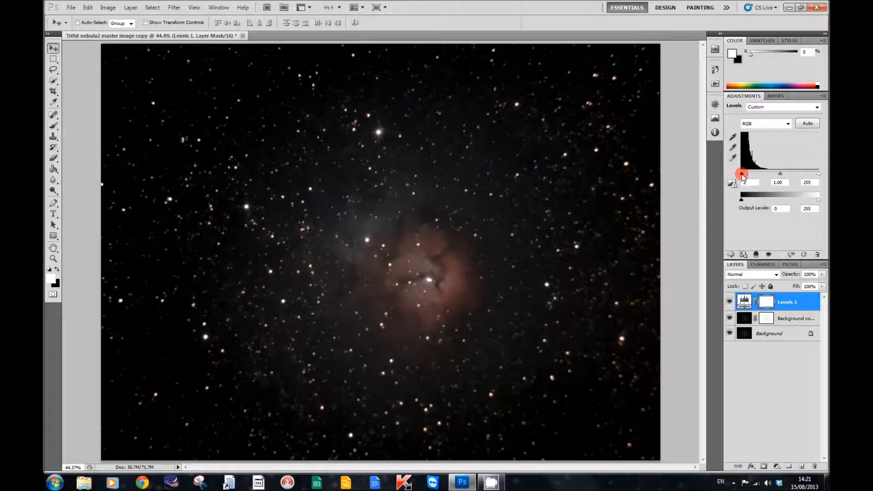
drag(742, 172, 746, 173)
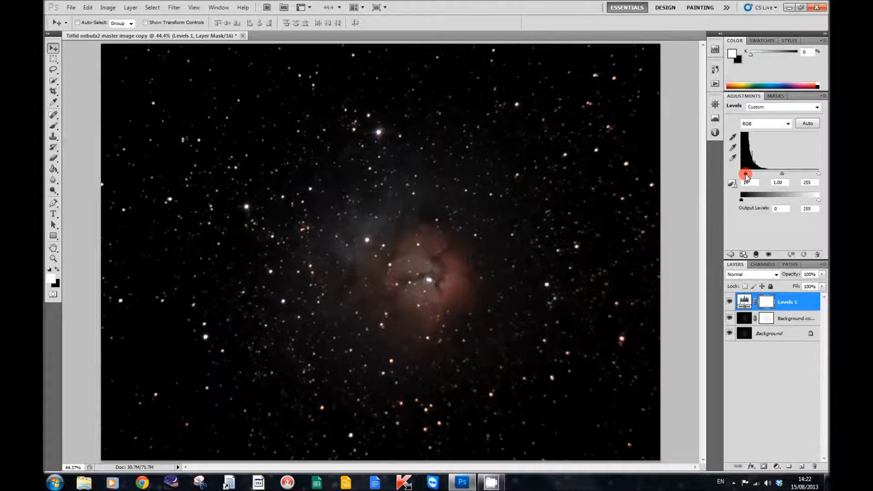
drag(746, 174, 746, 174)
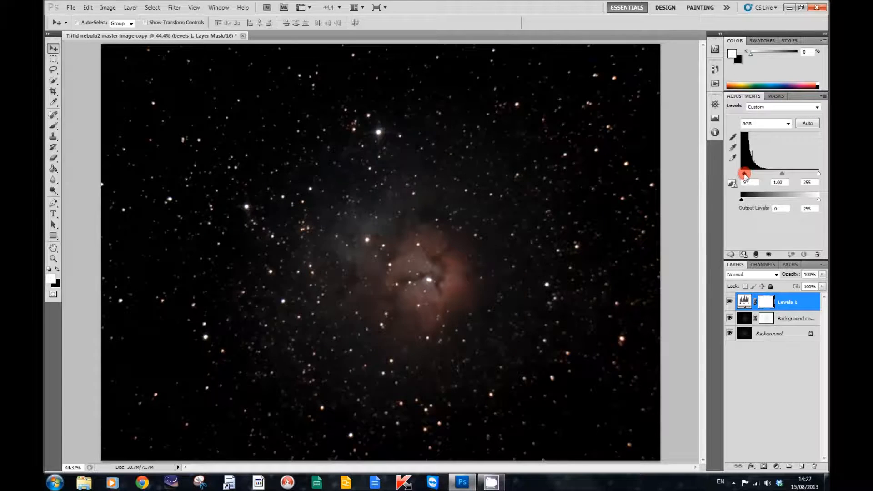
drag(746, 174, 746, 174)
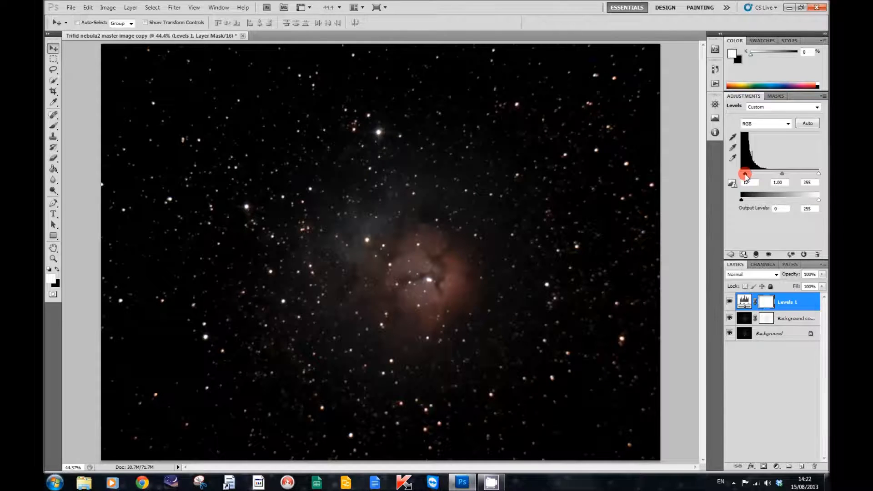
drag(745, 174, 736, 189)
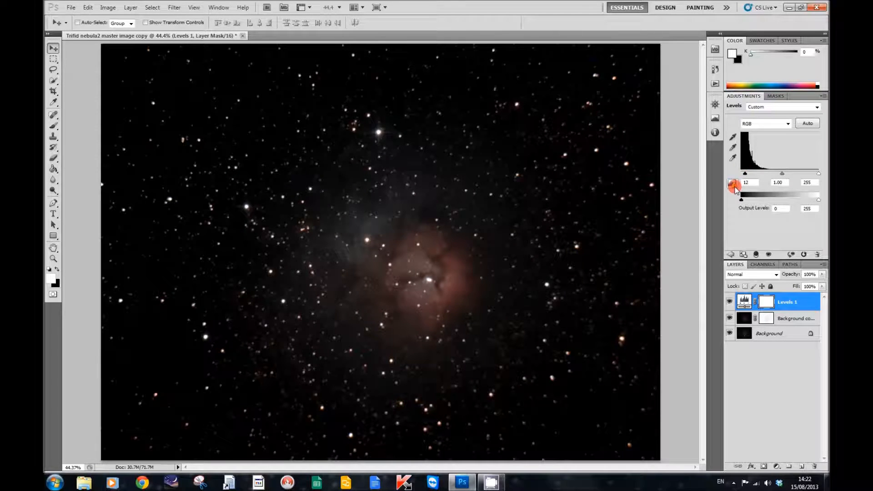
mouse_move(734, 185)
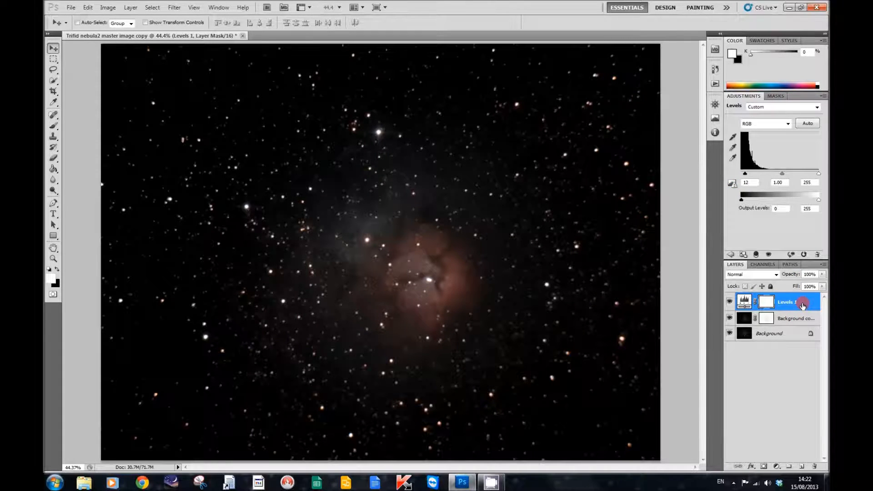
Merge the Levels 1 adjustment down into the Screen-blended layer.
right_click(786, 302)
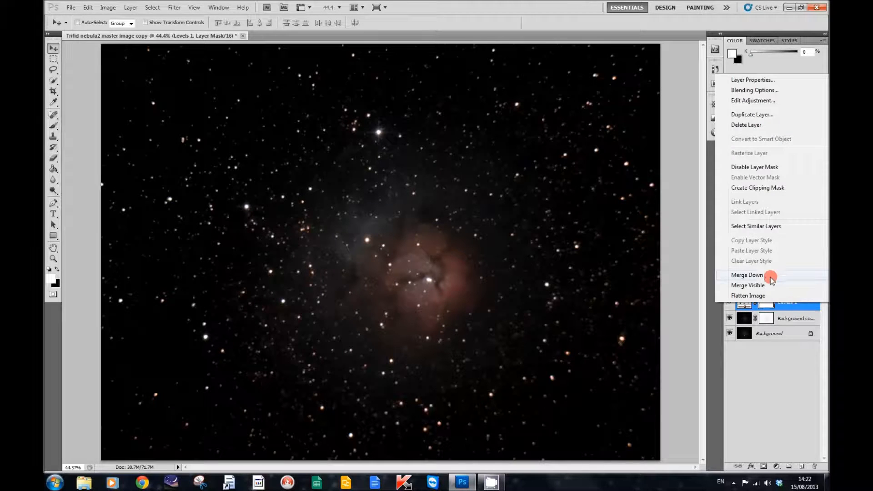
click(748, 275)
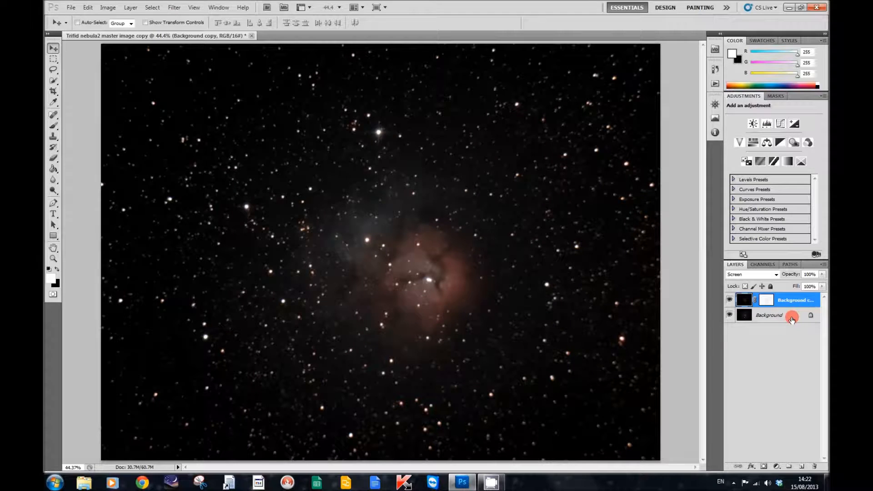
click(769, 316)
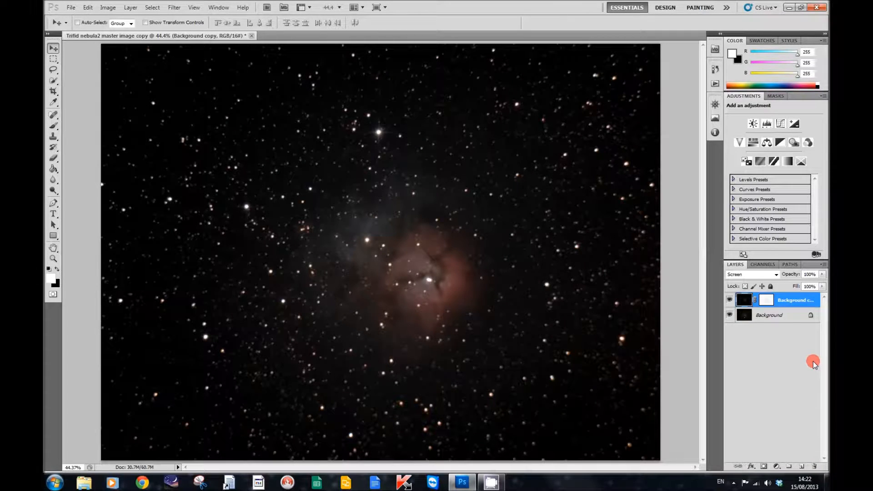
mouse_move(805, 341)
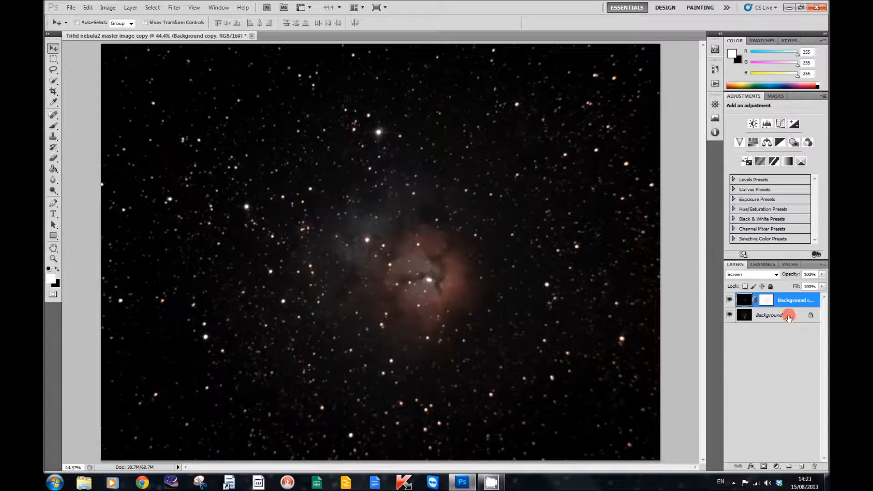
click(769, 315)
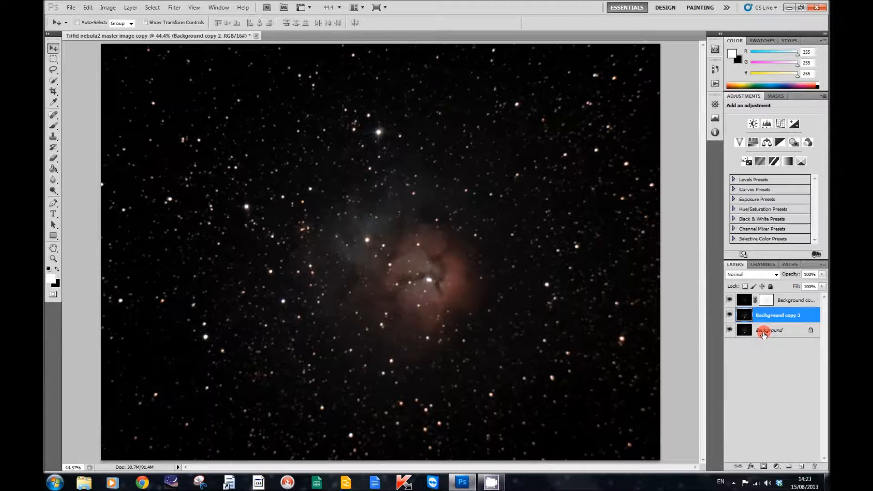
Merge the masked top layer down into Background copy 2, leaving one adjusted layer above Background.
click(793, 300)
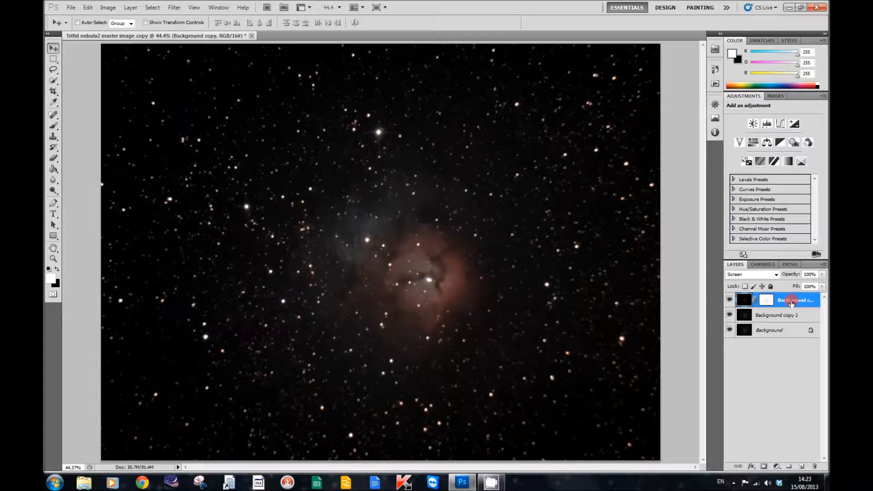
right_click(790, 300)
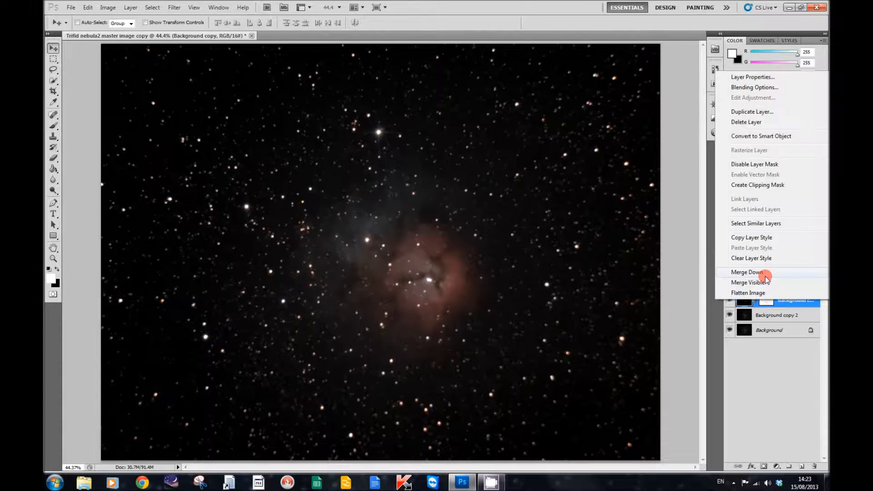
click(748, 272)
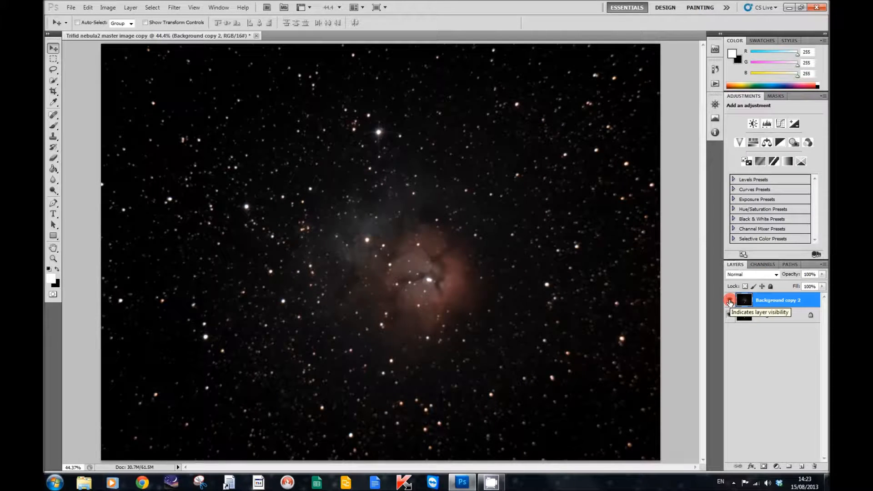
click(730, 300)
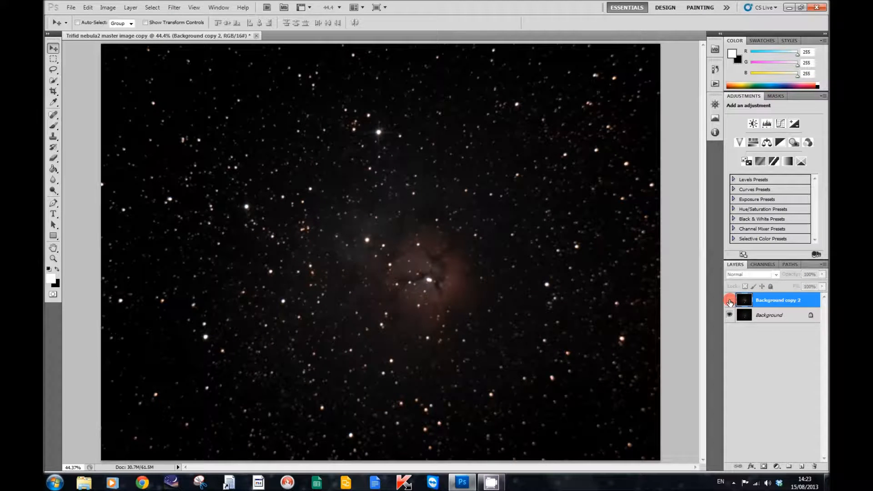
click(730, 300)
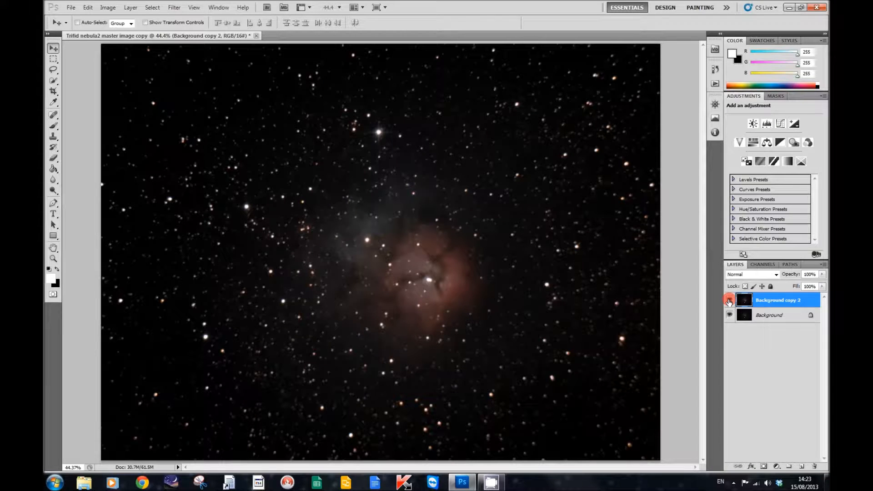
click(729, 300)
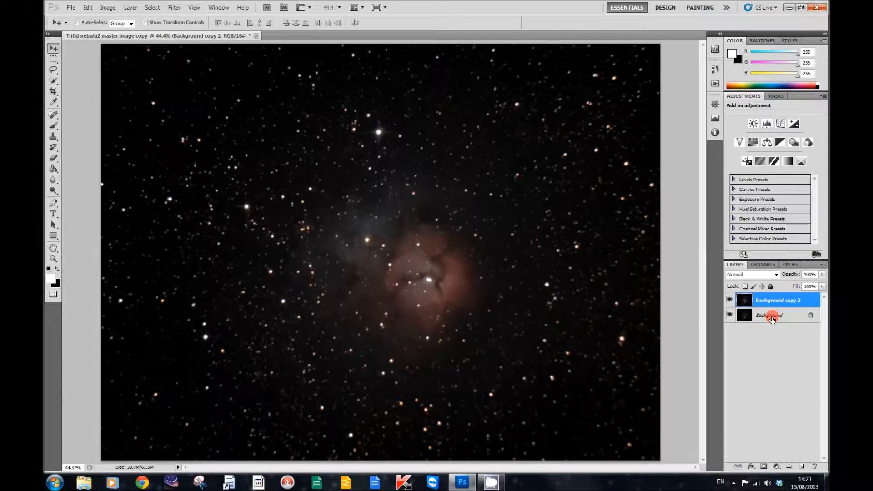
Duplicate the merged layer into new copies and blend the top copy as Soft Light.
click(774, 300)
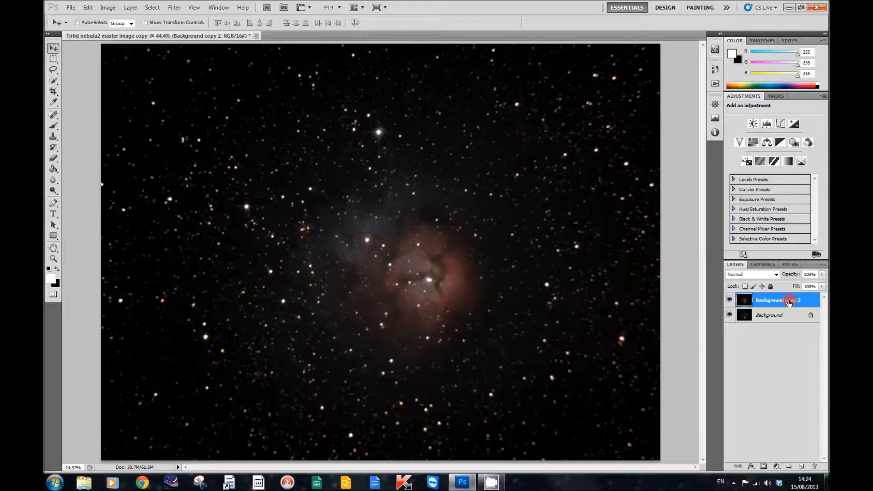
double_click(775, 301)
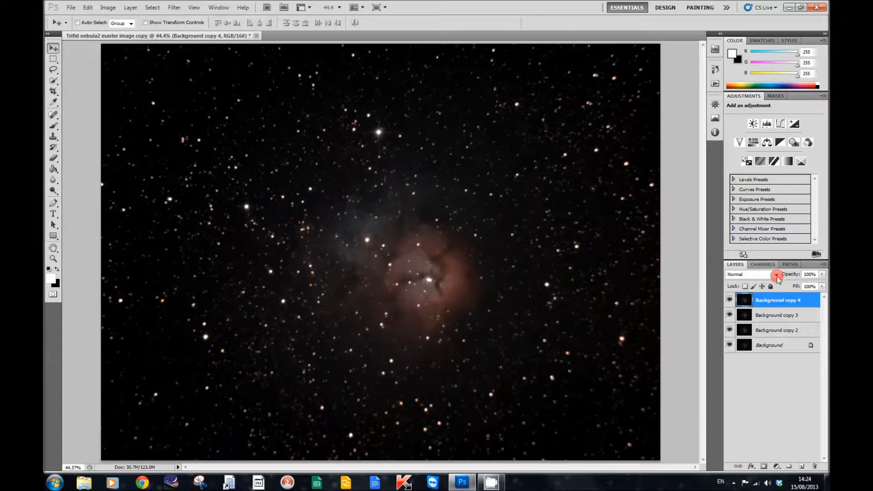
click(751, 274)
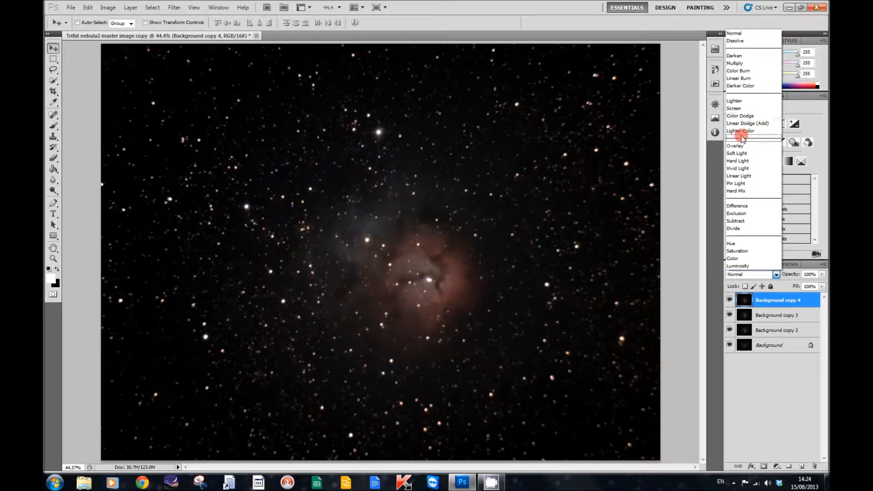
mouse_move(741, 152)
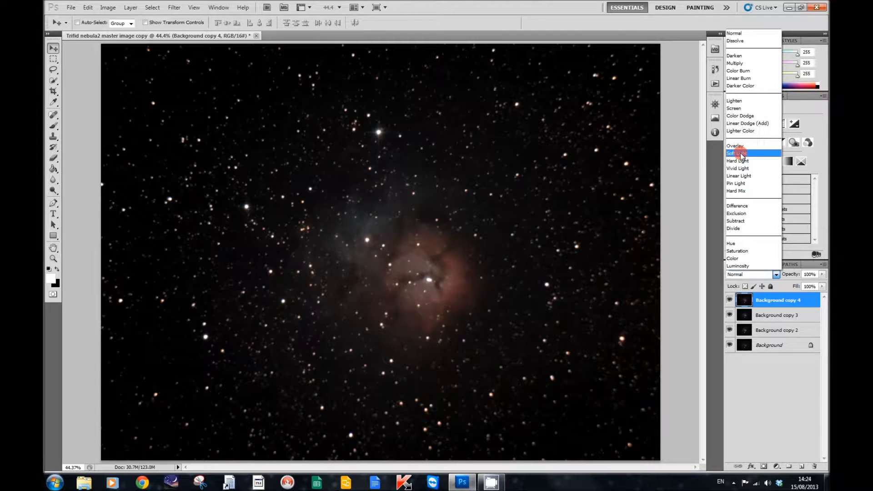
click(738, 152)
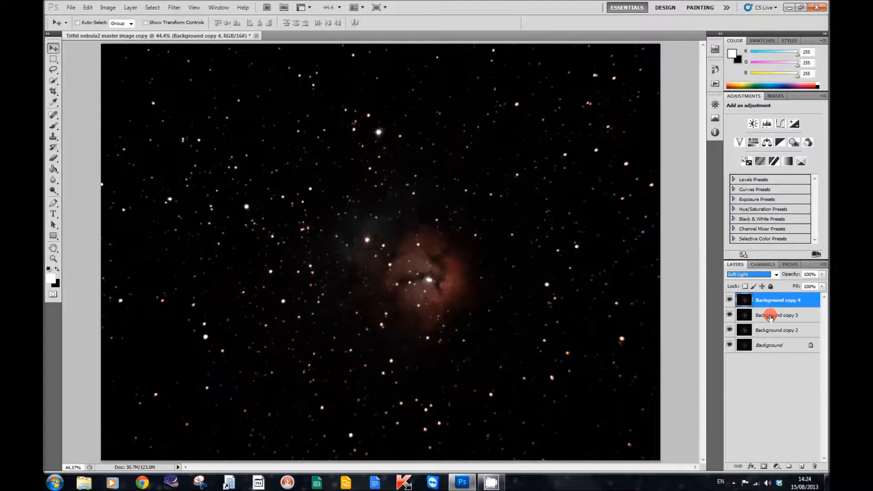
Try Luminosity blending on Background copy 3 and then on Background copy 4.
click(776, 315)
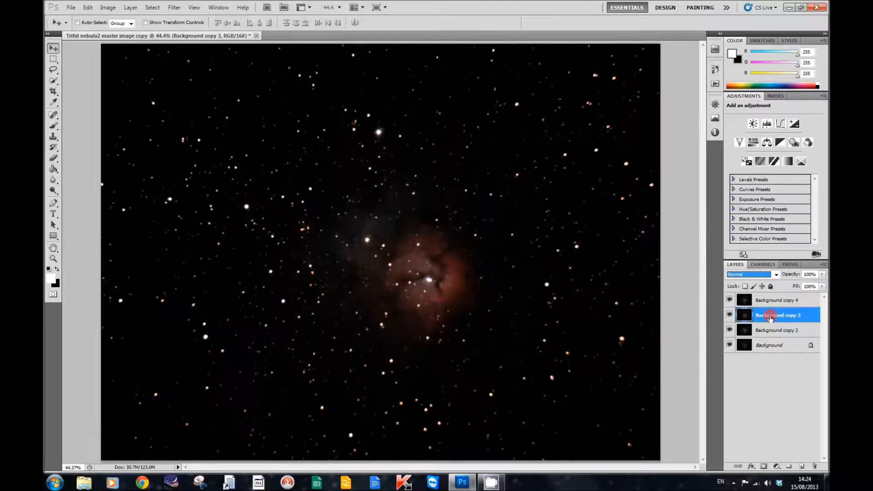
click(774, 273)
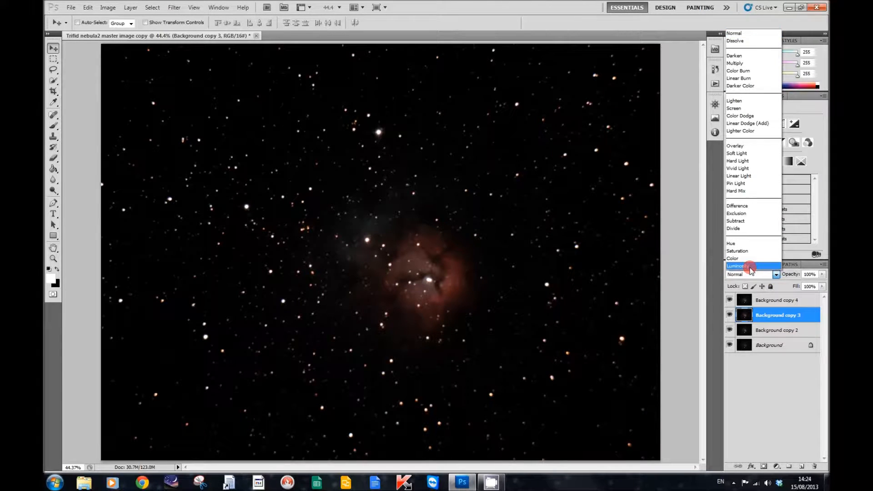
click(735, 265)
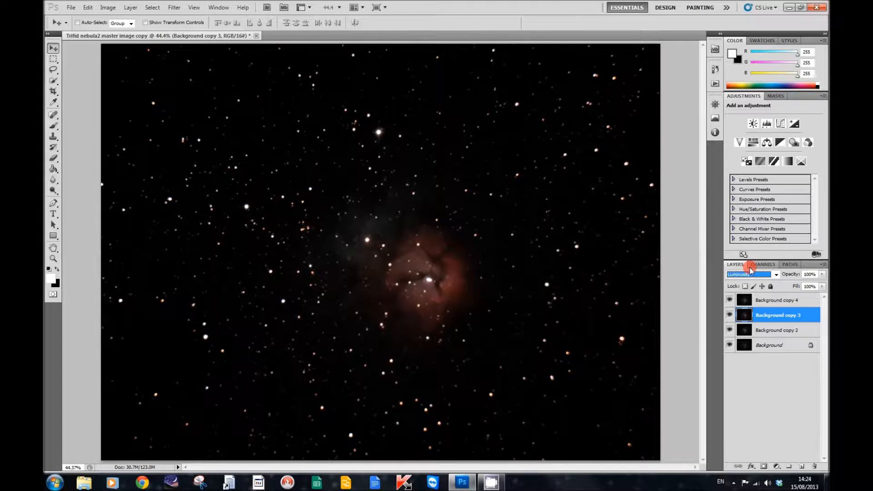
click(776, 300)
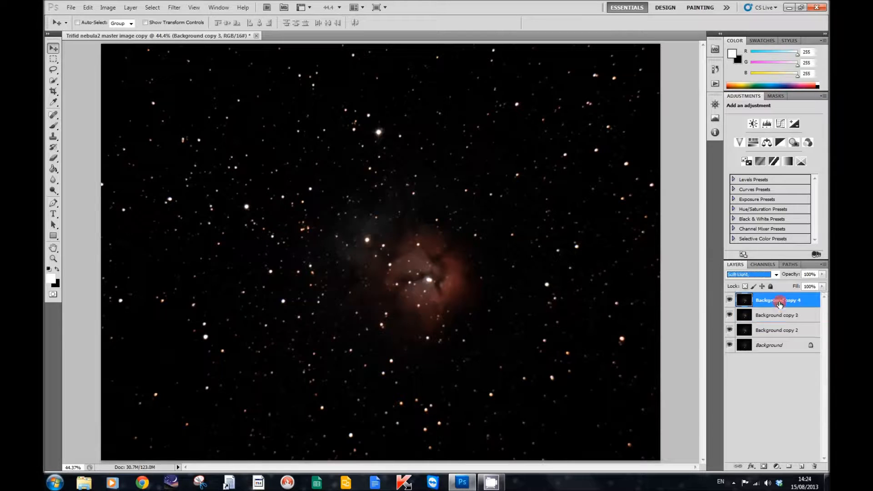
click(774, 274)
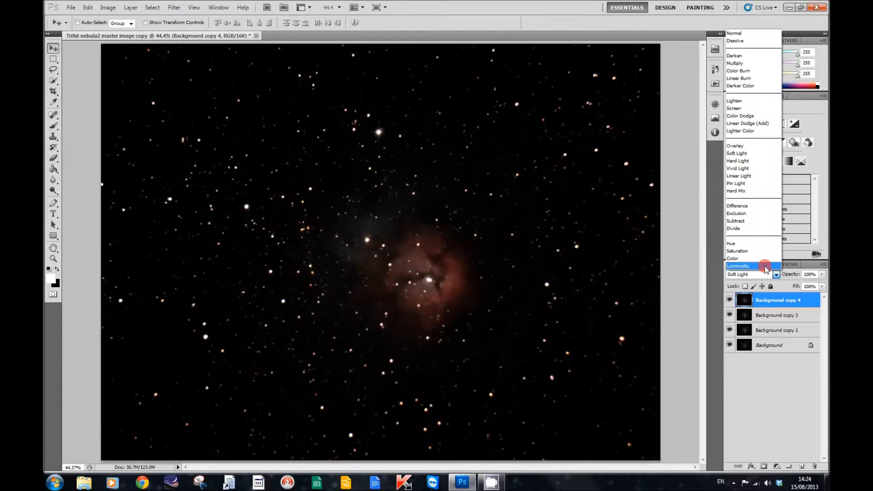
click(738, 266)
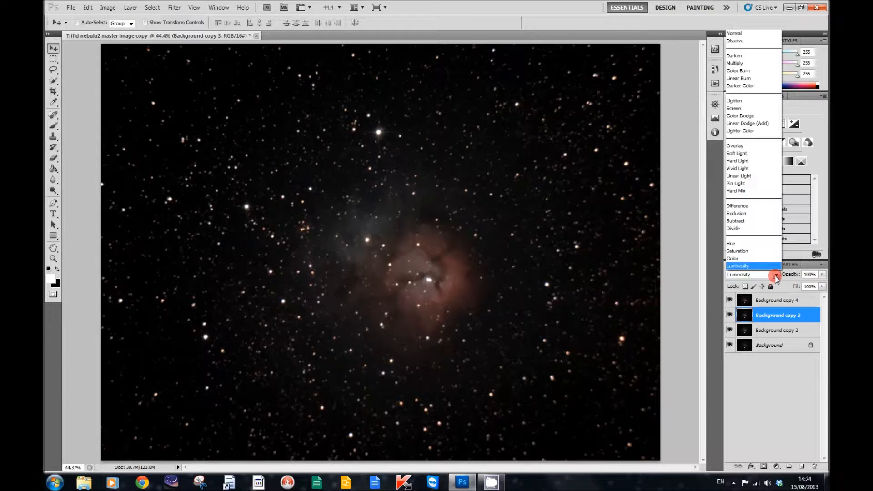
mouse_move(743, 153)
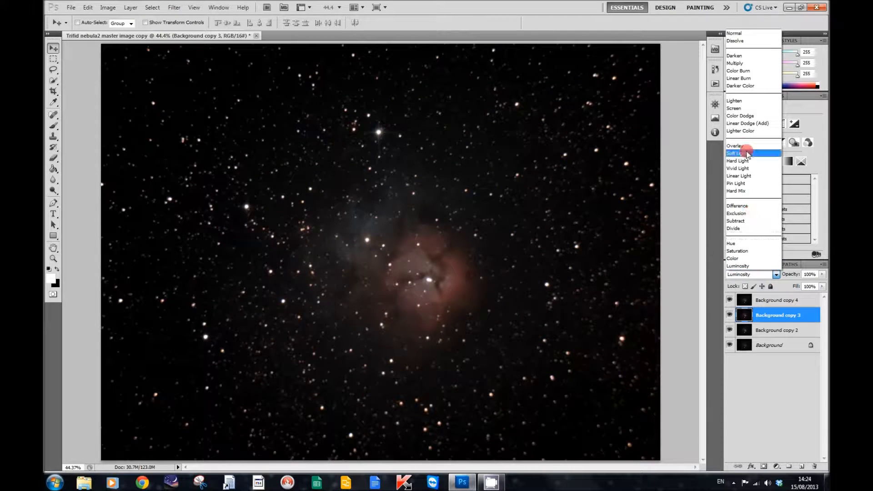
Settle copy 3 on Soft Light and copy 4 on Luminosity, then select all three copies.
click(739, 153)
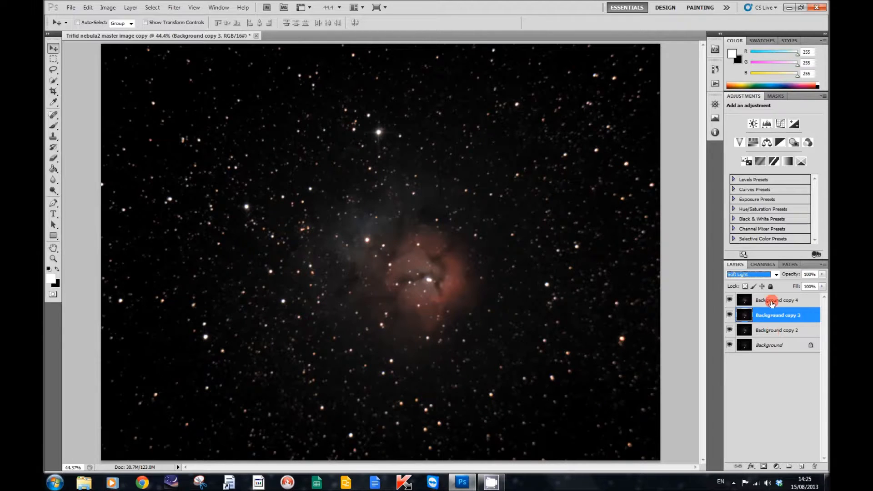
click(776, 301)
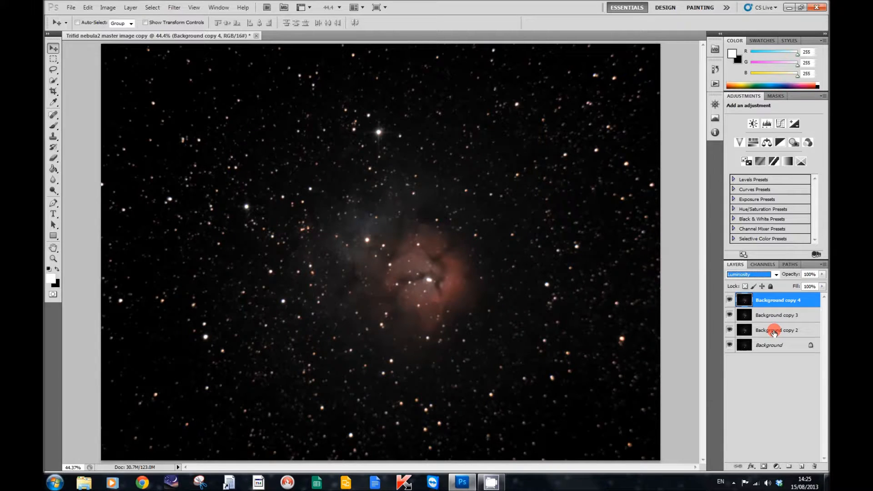
click(776, 329)
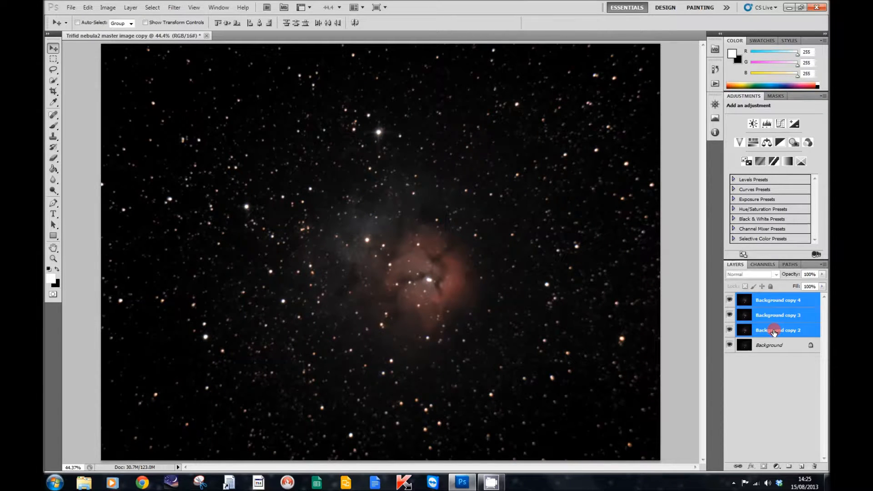
Merge the three selected copies into one Background copy 4 layer and hide it to compare.
right_click(773, 329)
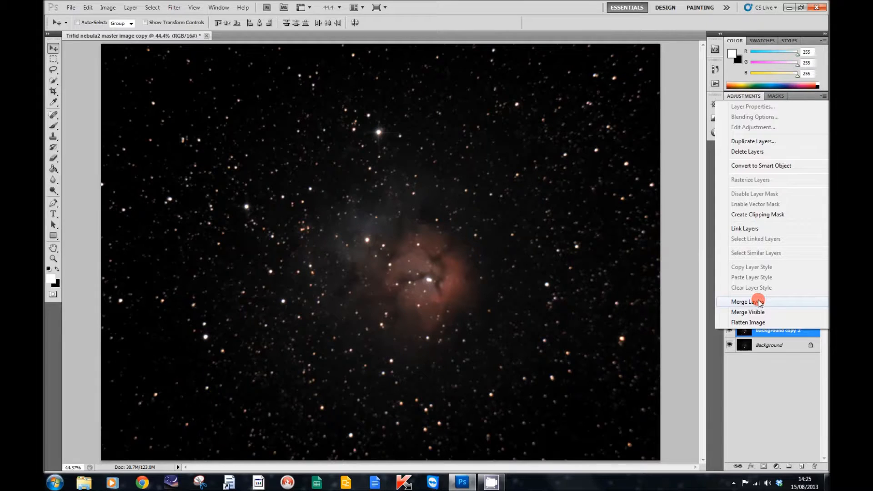
click(746, 301)
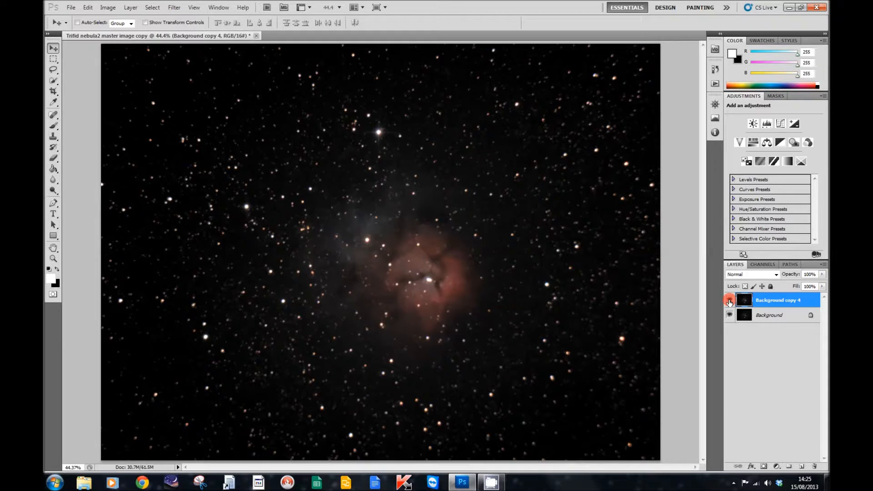
click(730, 300)
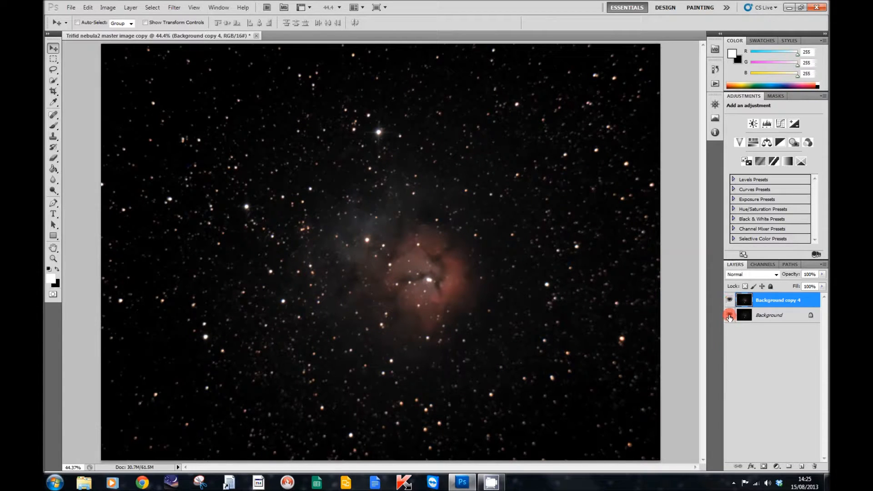
mouse_move(728, 315)
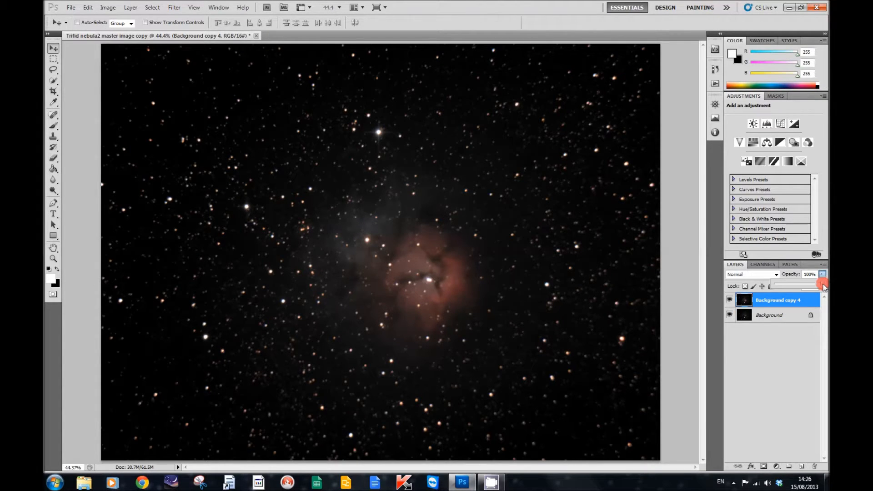
Lower Background copy 4's opacity to 57% and toggle its visibility to compare with the original.
drag(824, 285, 790, 286)
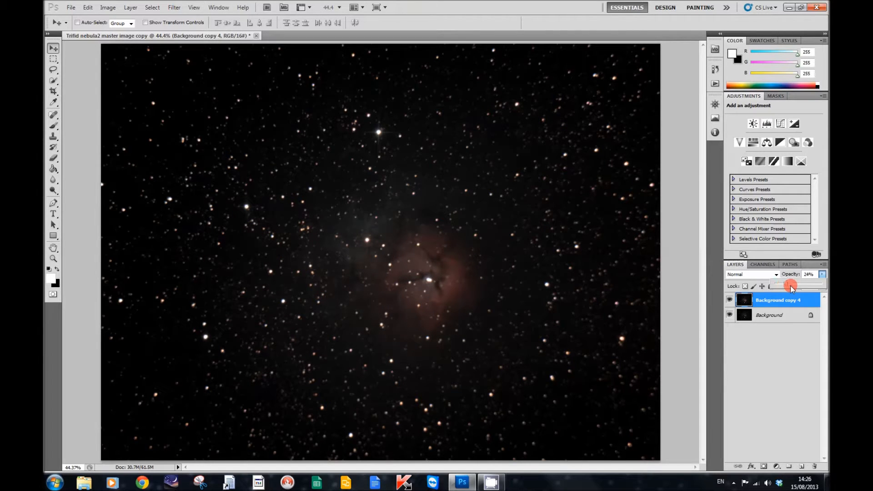
drag(791, 286, 801, 286)
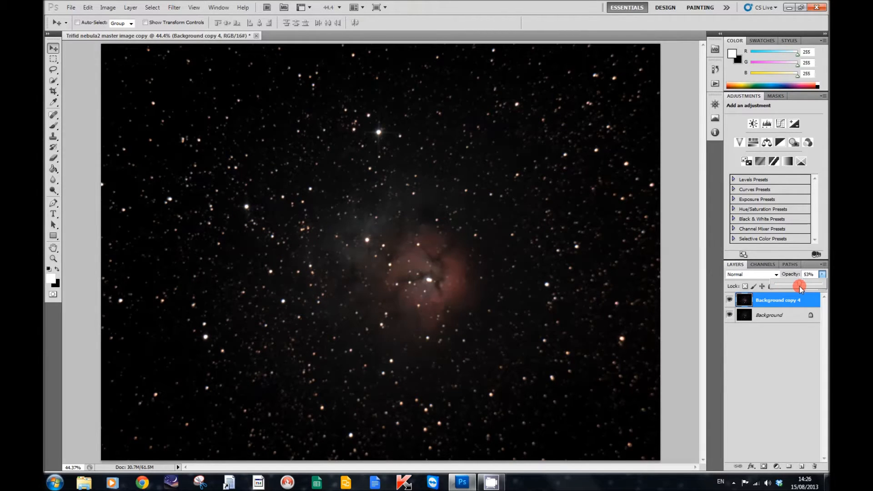
drag(802, 286, 799, 286)
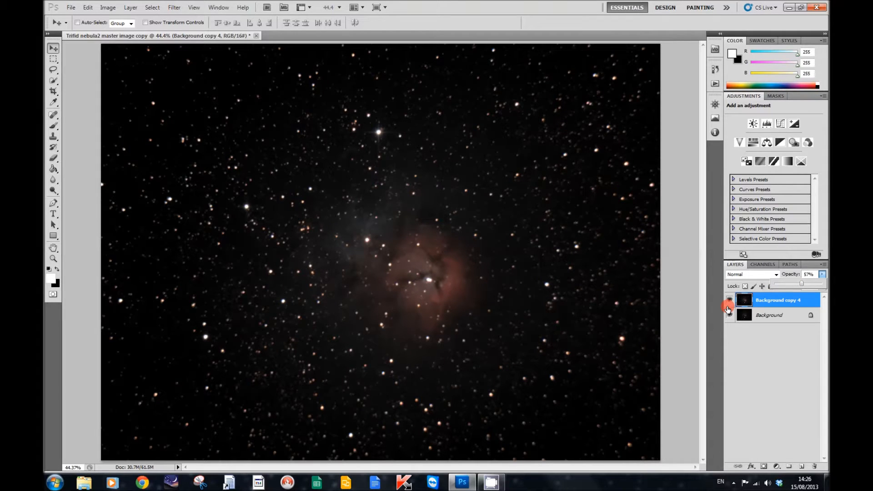
click(729, 301)
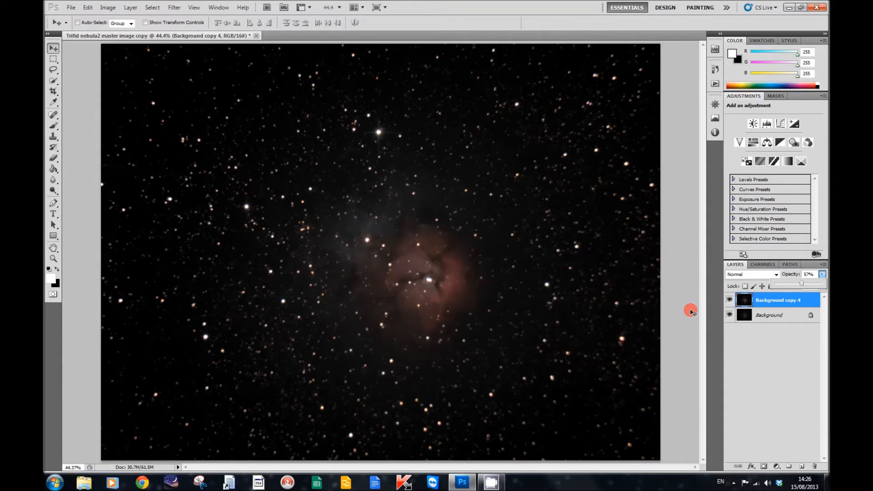
mouse_move(683, 309)
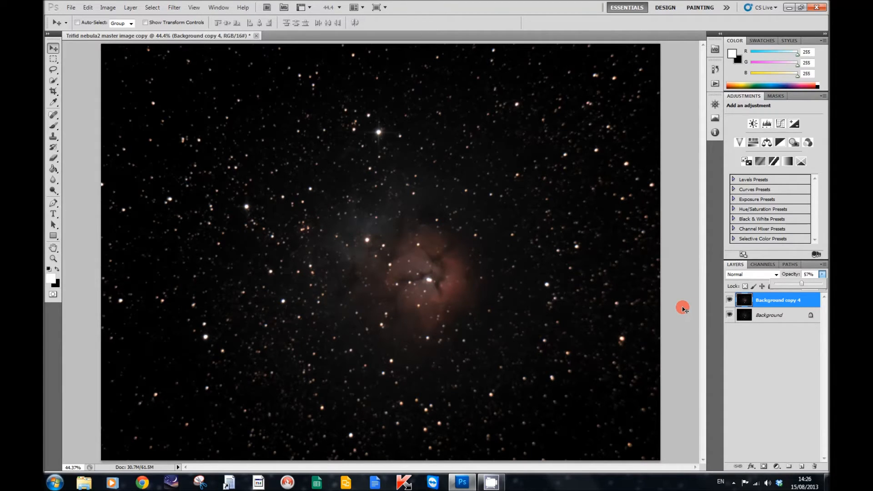